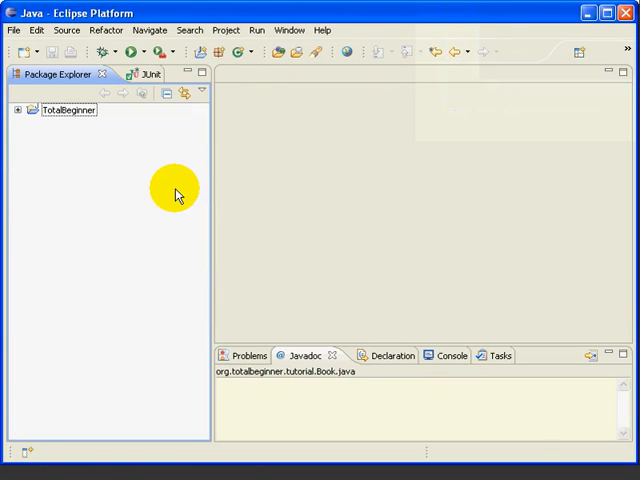
- Open MyLibrary.java from the TotalBeginner project and scroll down to its toString method
click(22, 111)
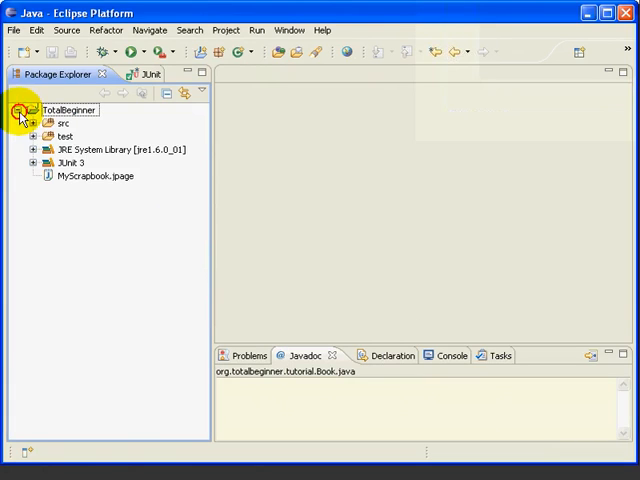
click(37, 123)
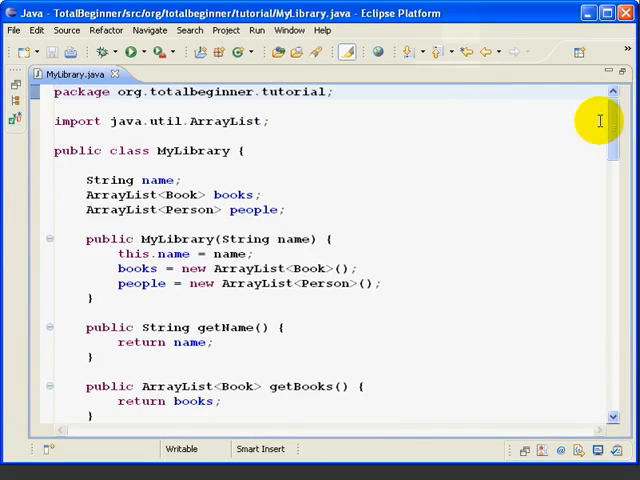
scroll(down, 3)
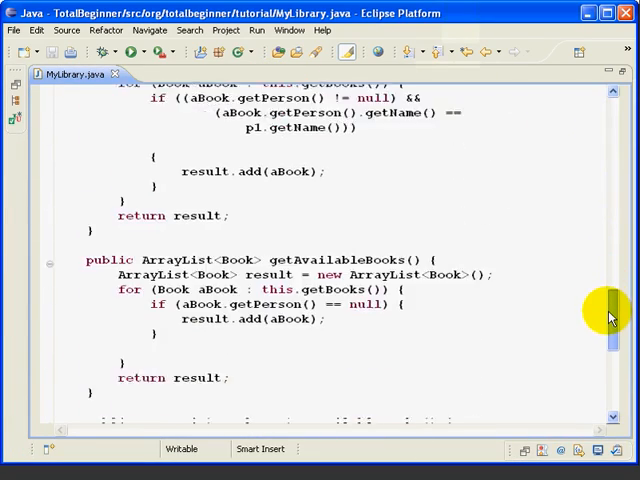
scroll(down, 3)
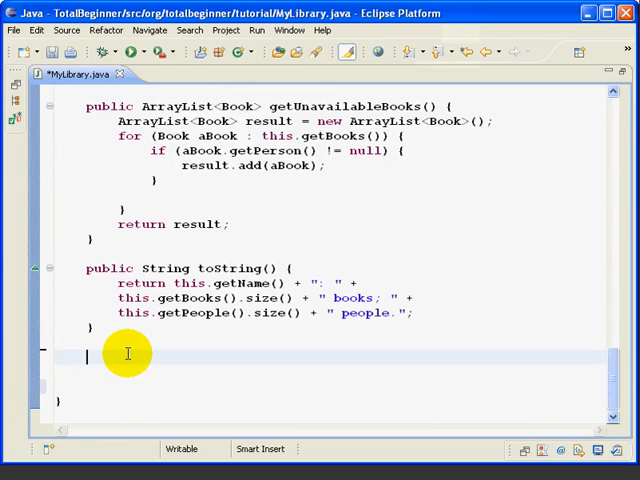
- Insert an empty public static void main(String[] args) method using the 'main' template
text(main)
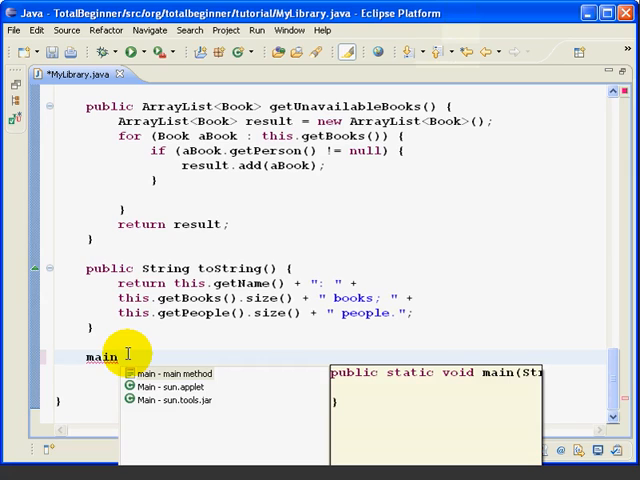
click(168, 372)
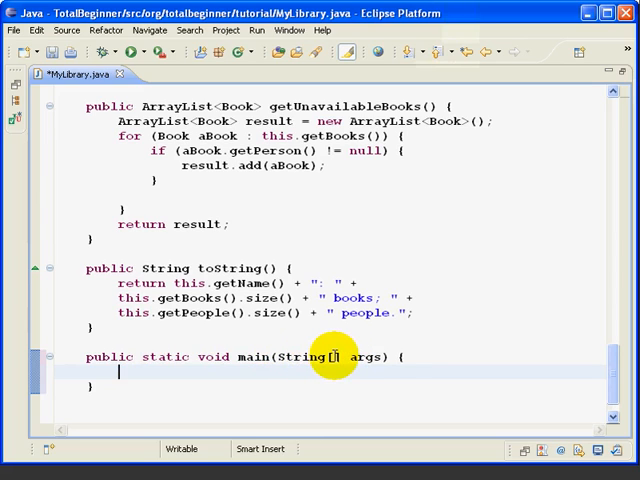
mouse_move(420, 358)
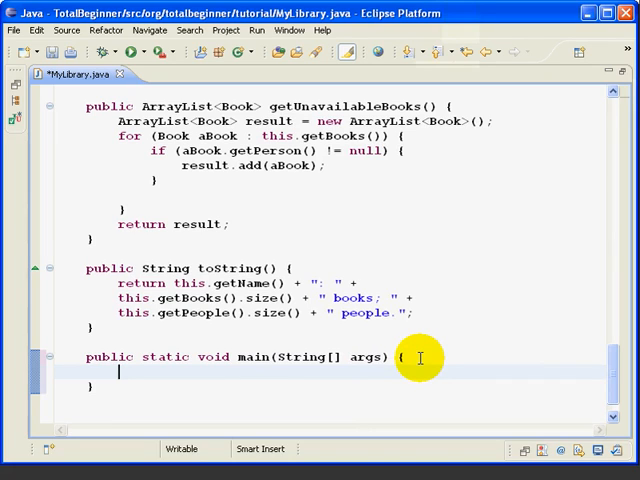
- Comment and create testLibrary as a new MyLibrary named 'Test Drive Library'
text(// create a)
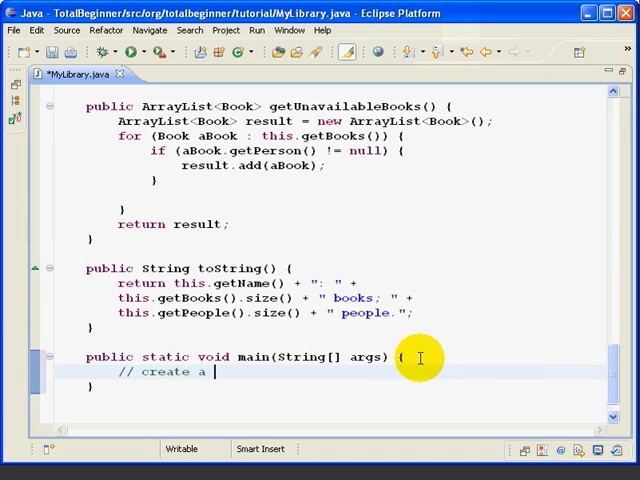
text(new MyLibrary)
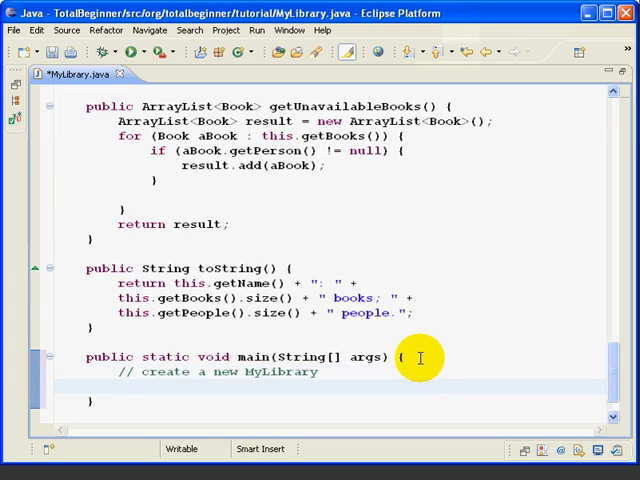
text(new MyLib(arguments);)
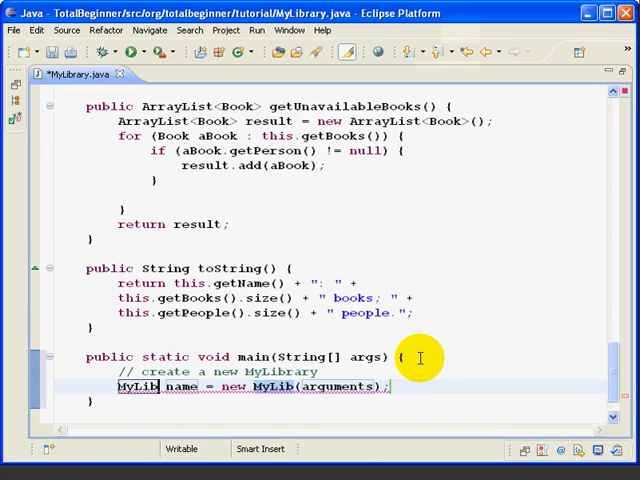
text(rary)
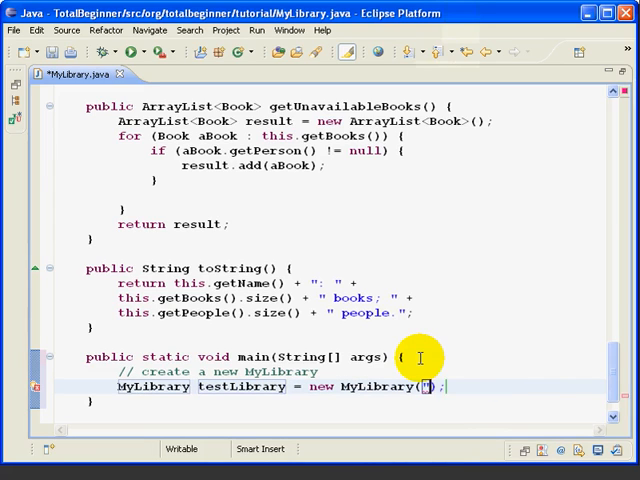
text("Test Driv")
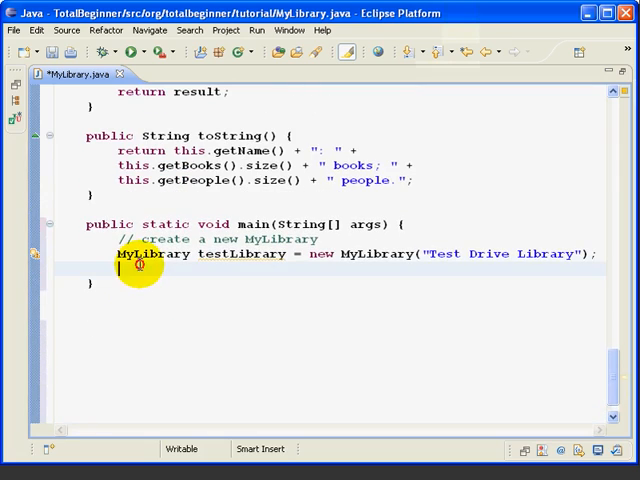
- Create books b1 'War And Peace' and b2 'Great Expectations', authored by Tolstoy and Dickens
text(new)
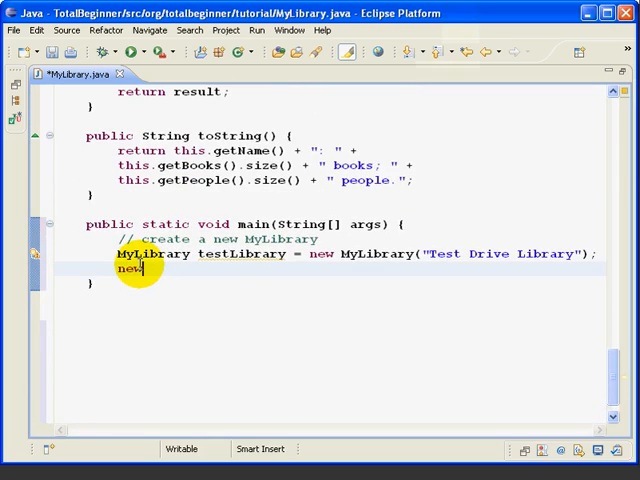
text(Bo.name = new Bo(arguments);)
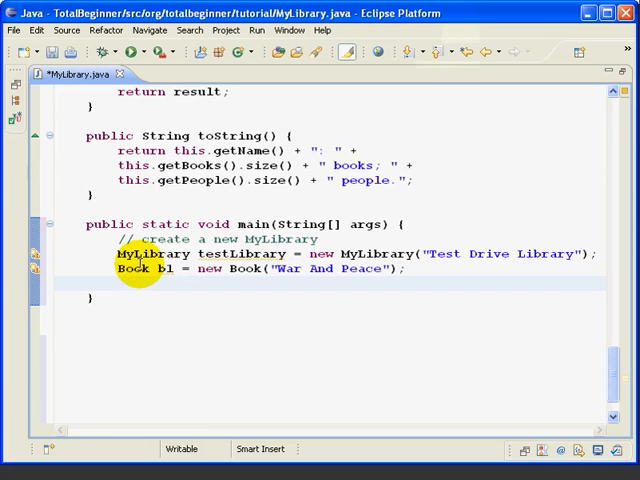
text(new Book("Great Expectations");)
text(b1.setAuthor(author)
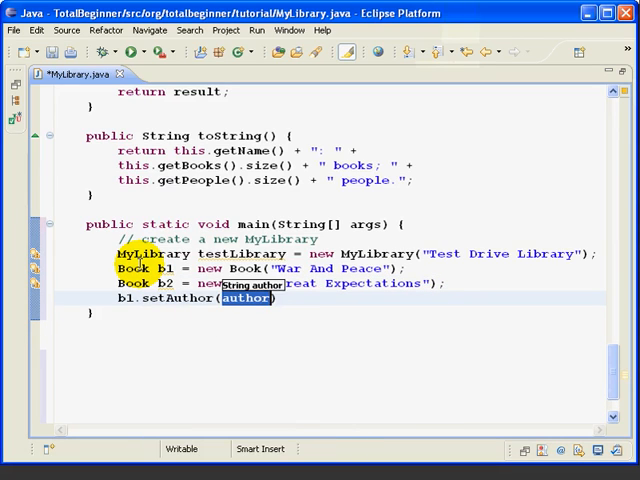
text("Tols")
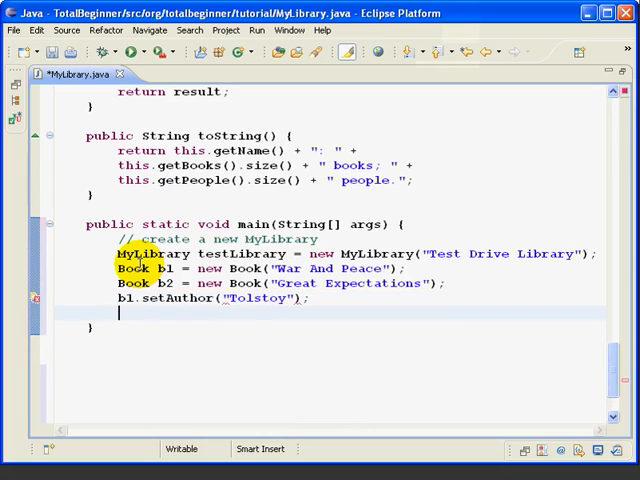
text(b2.setAuthor("Dickens");)
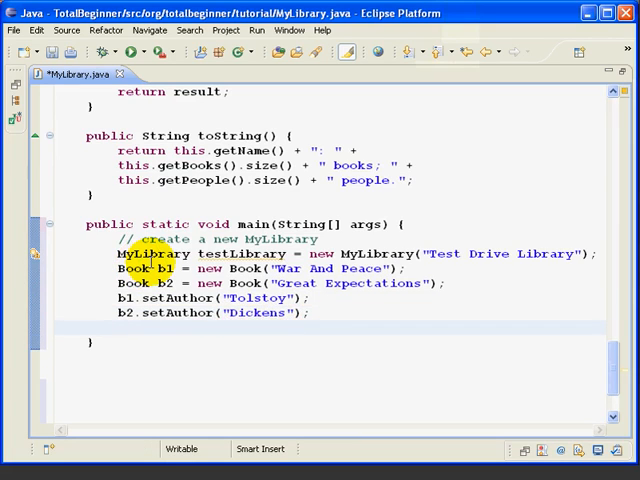
- Declare Person objects jim and sue and set their names to Jim and Sue
text(new Person(arguments);)
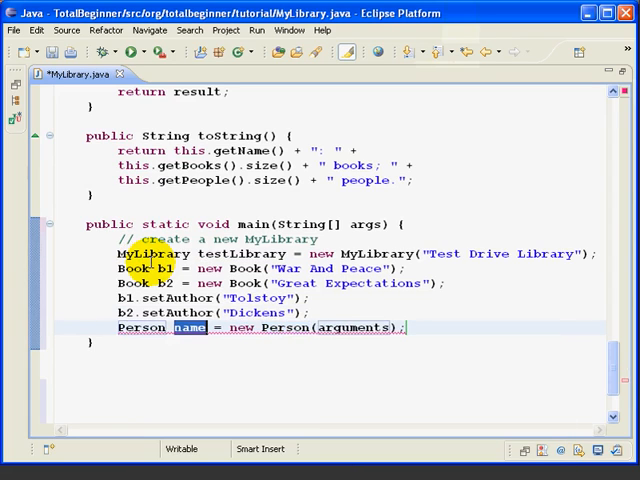
text(jim)
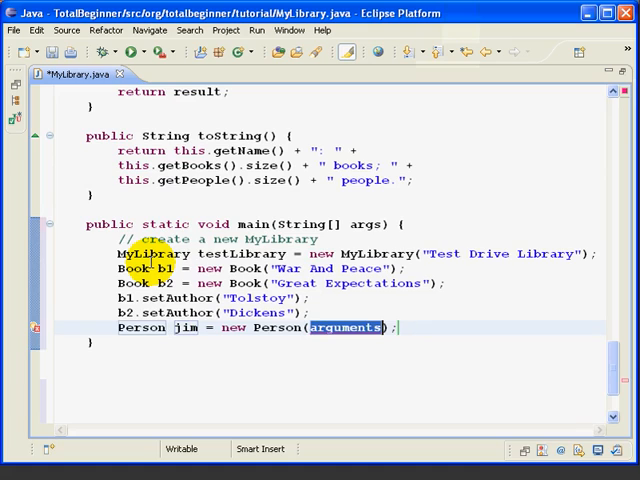
key(Delete)
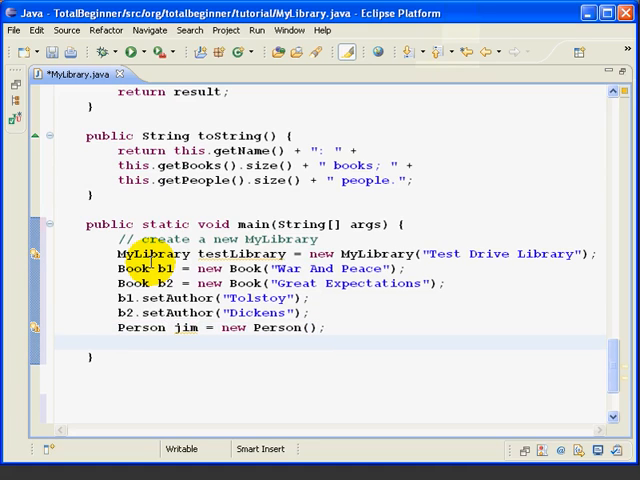
text(type name = new type(arguments);)
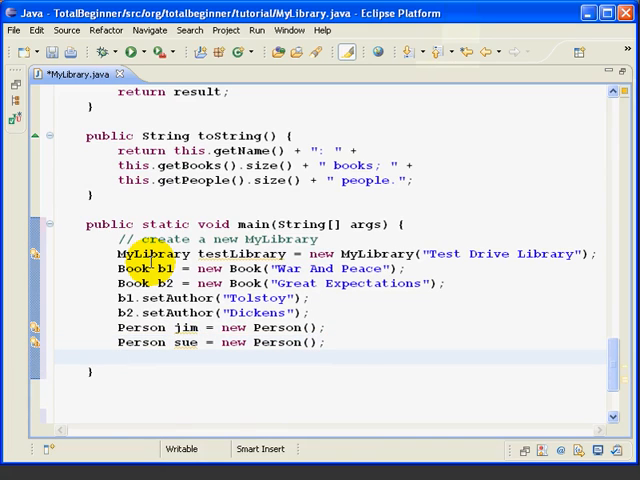
text(jim.setName("Jim");)
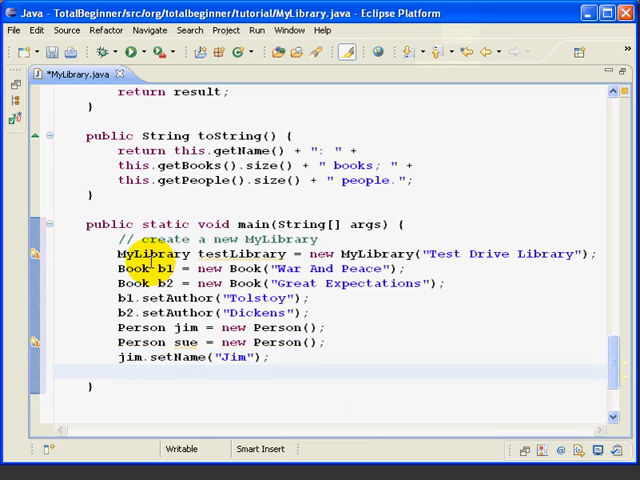
text(sue.setName("Sue");)
text("J)
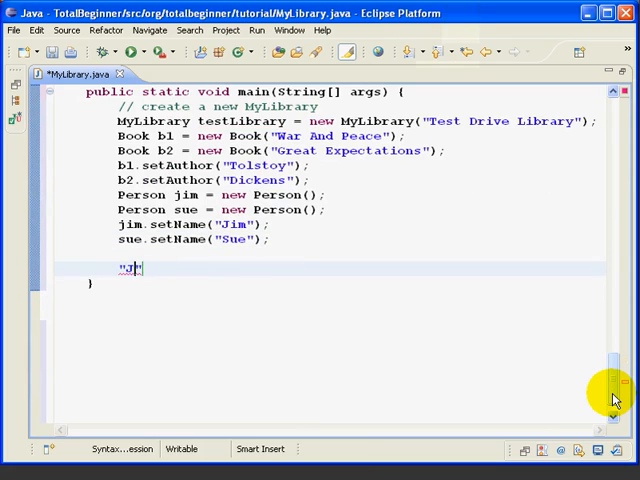
- Print 'Just created new library' and call testLibrary.printStatus()
text(ust created)
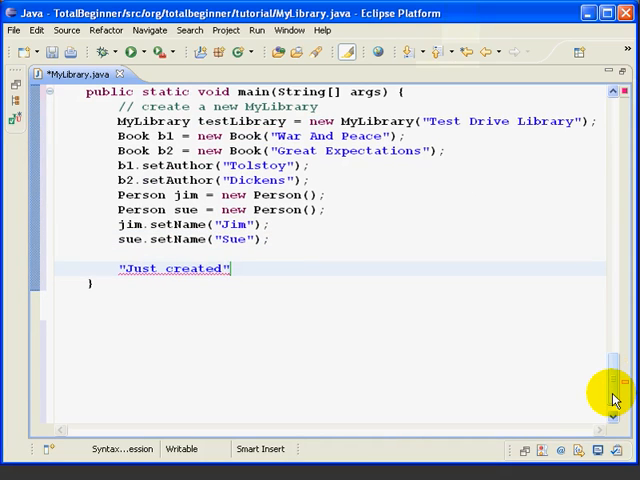
text(nw)
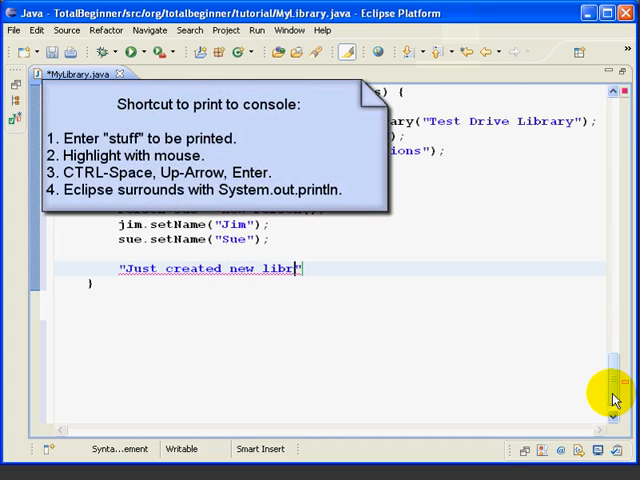
text(ary)
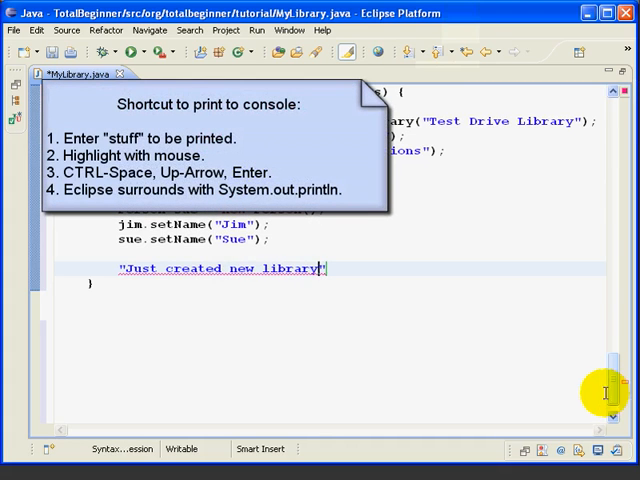
drag(120, 268, 320, 268)
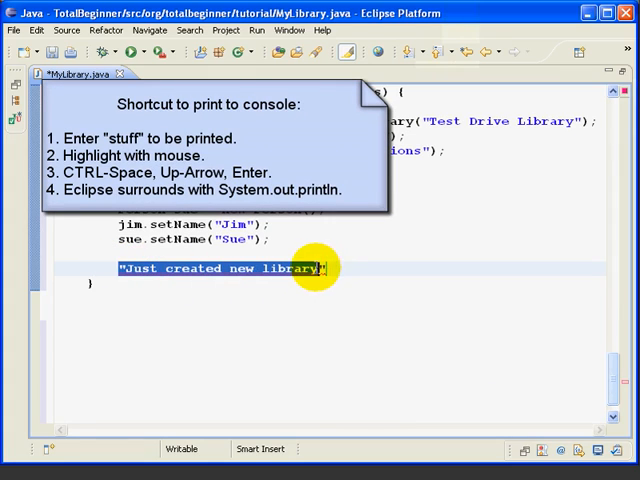
key(ctrl+space)
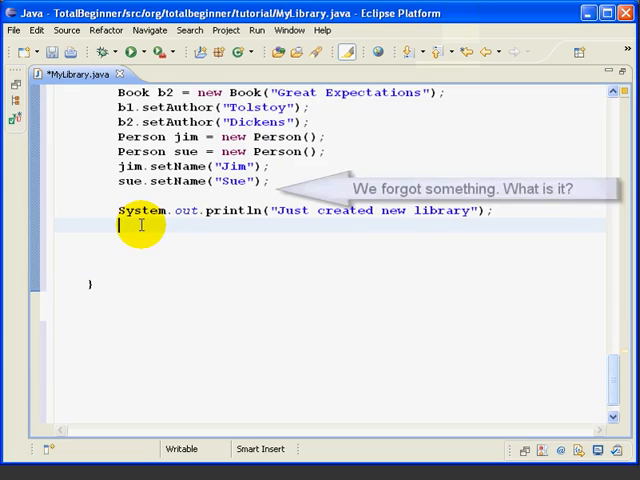
text(testLibrary)
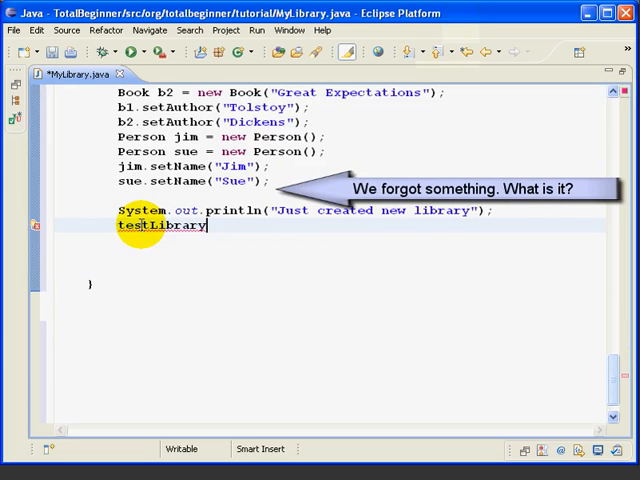
text(.)
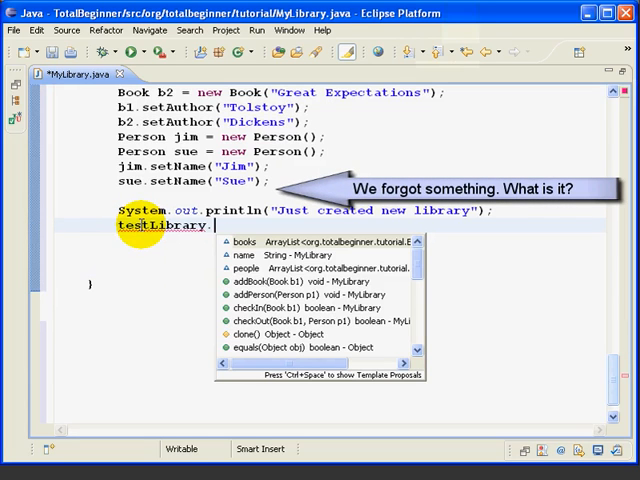
text(printStatu)
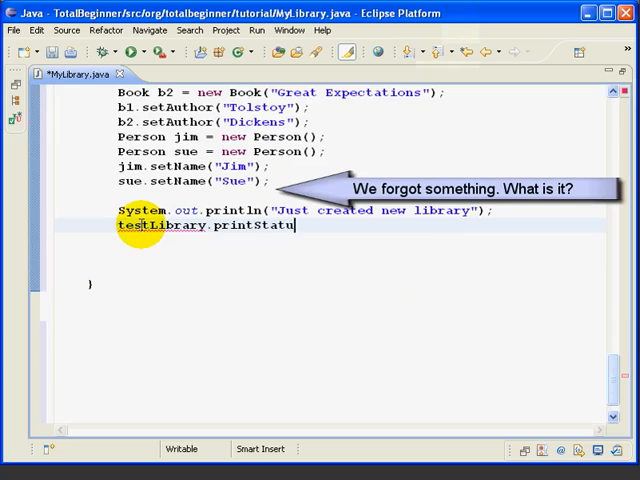
text(s();)
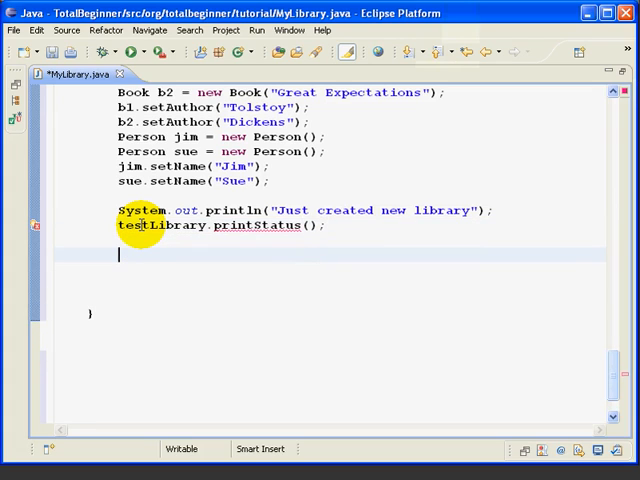
- Print 'Check out War And Peace to Sue' and check b1 out to sue
text("Check")
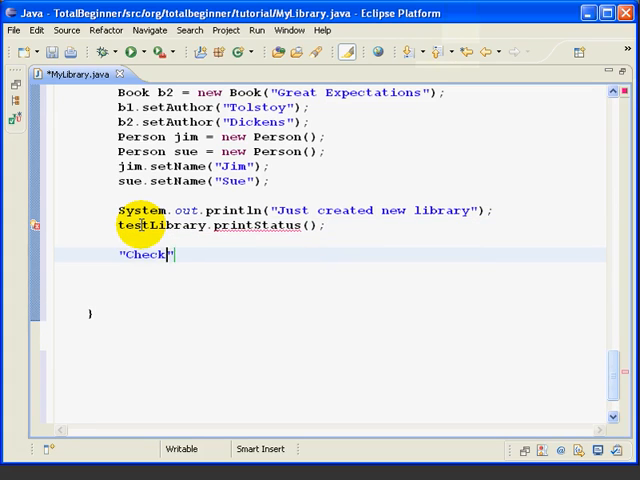
text(out War)
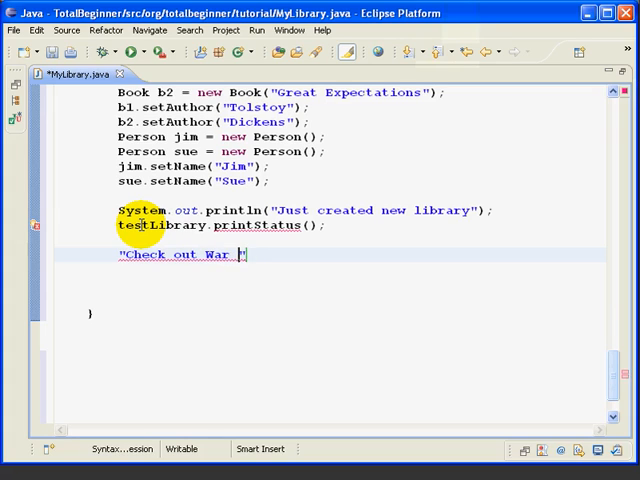
text(And Peace to)
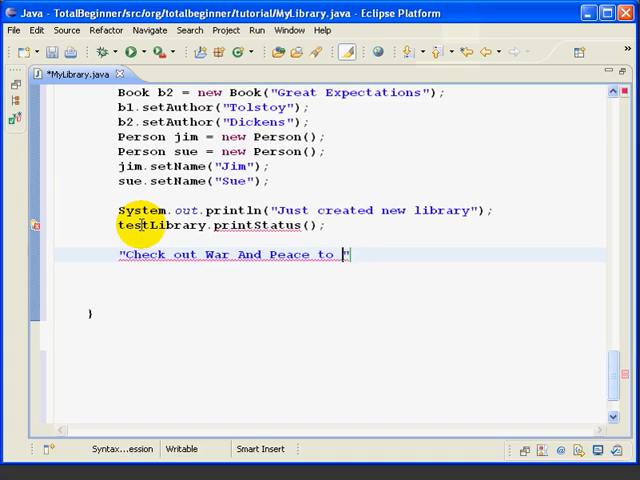
text(Sue)
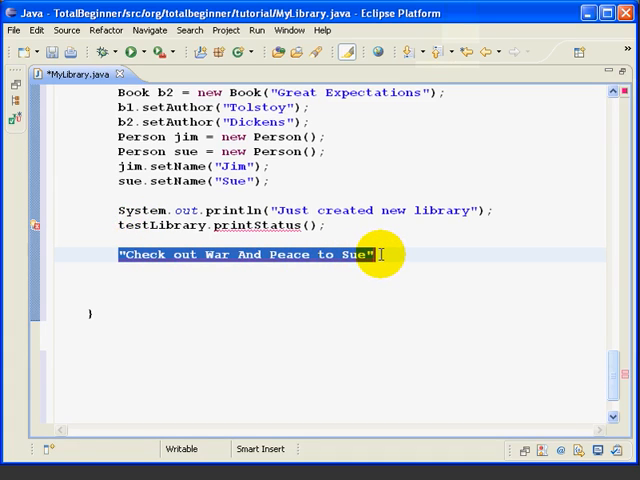
text(System.out.println()
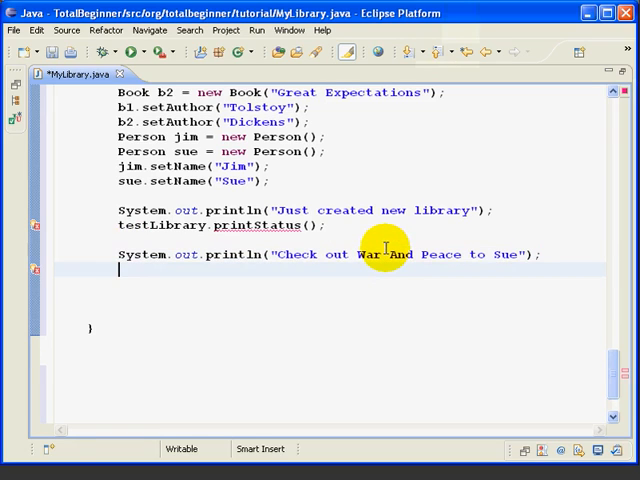
text(test)
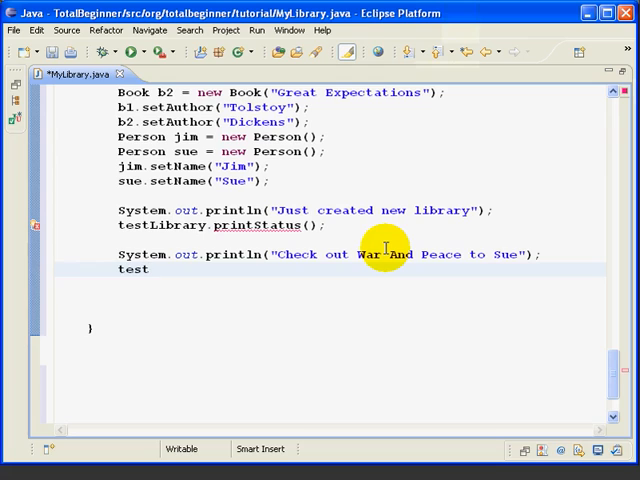
text(Library.)
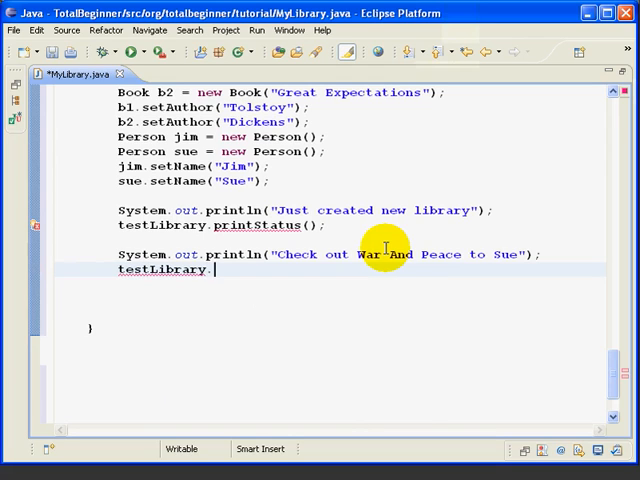
text(checkOut(b1, sue);)
click(332, 284)
text(testLibrary.printStatus();)
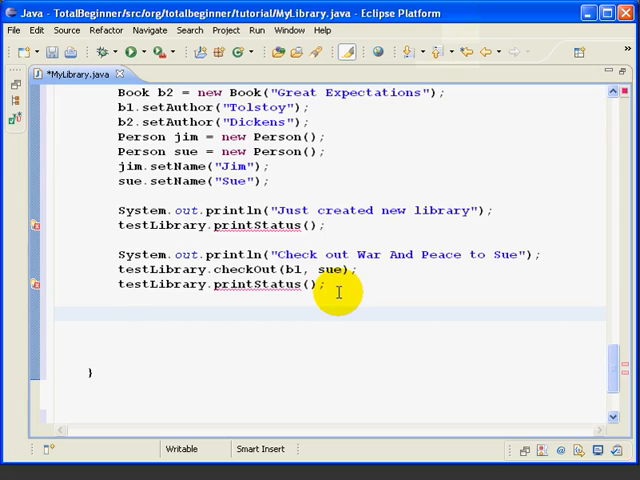
- Print 'Do some more stuff', check in b1, lend b2 to jim, and save MyLibrary.java
text("Do ")
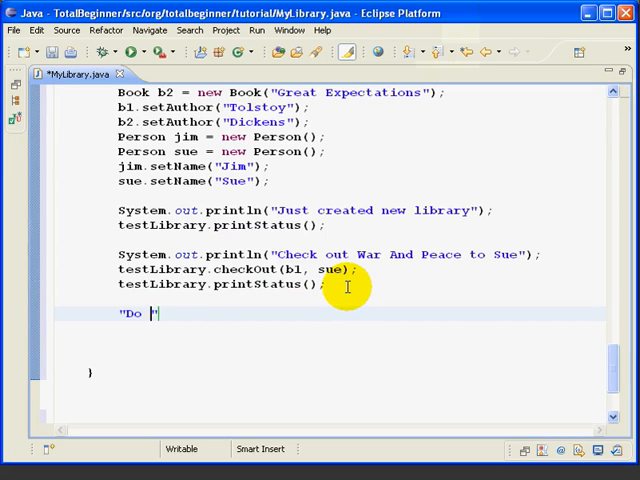
text(some more stuff")
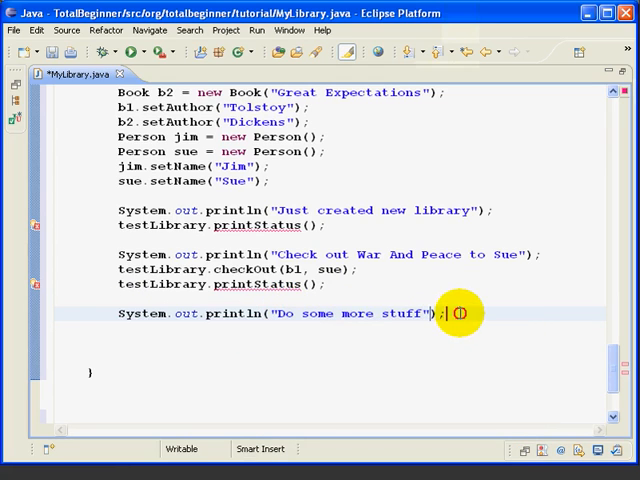
text(test)
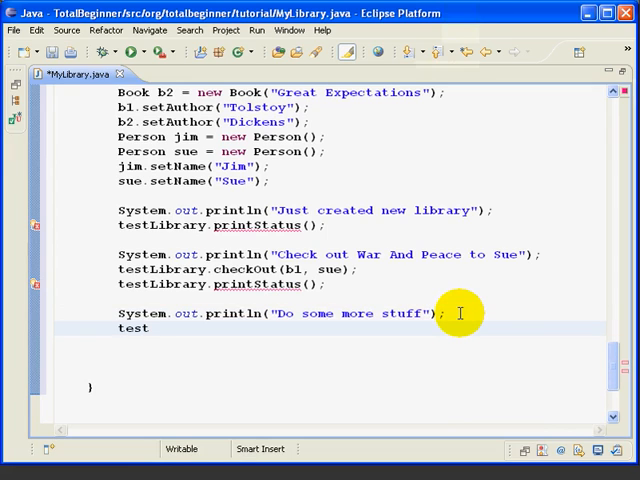
text(Library.checkIn(b1);)
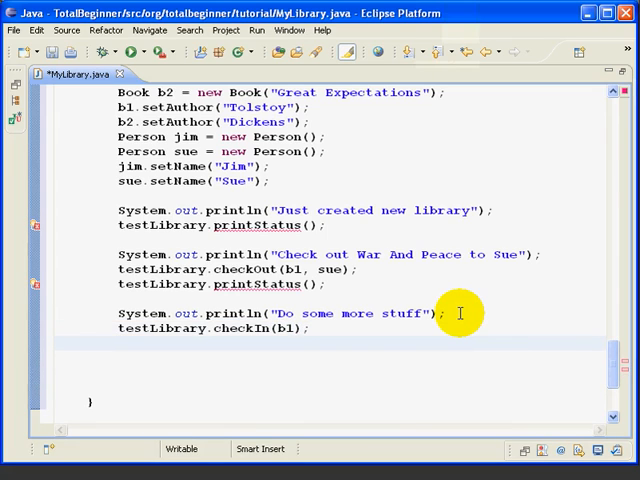
text(testli)
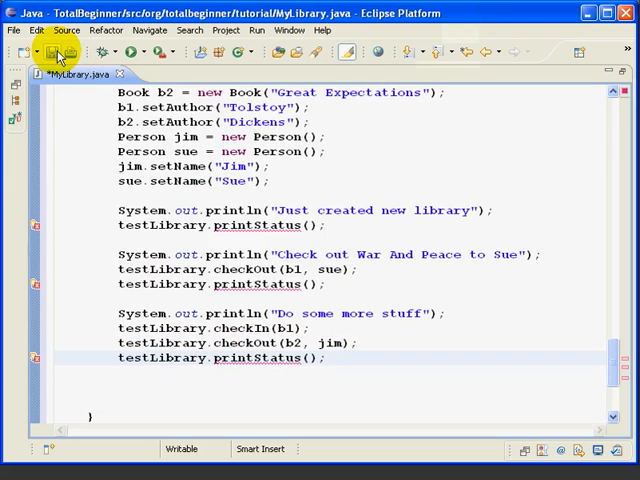
click(52, 50)
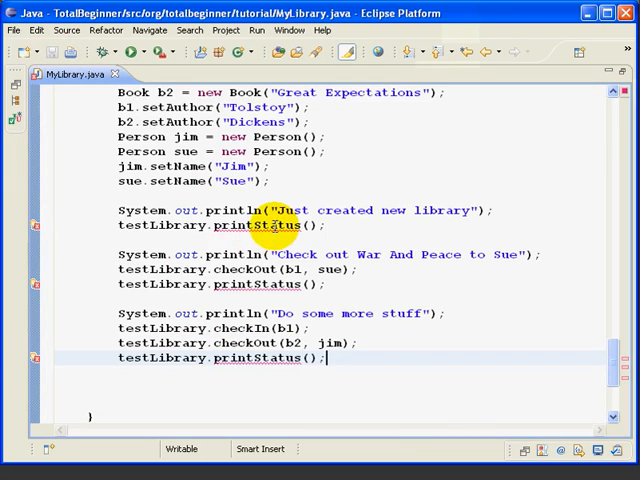
- Generate the missing printStatus method from its undefined call and select its TODO comment
click(260, 225)
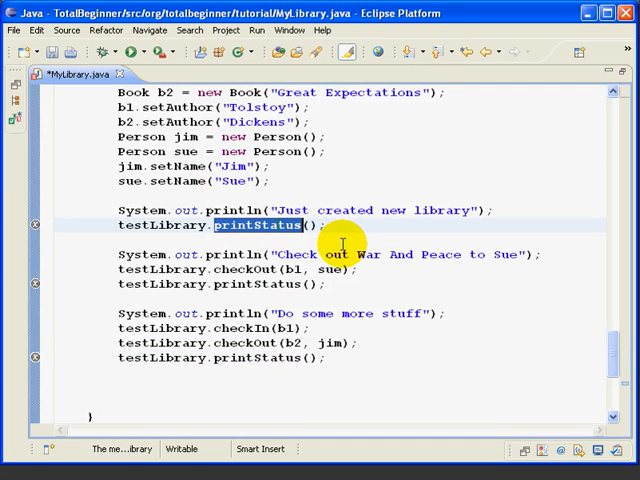
scroll(down, 3)
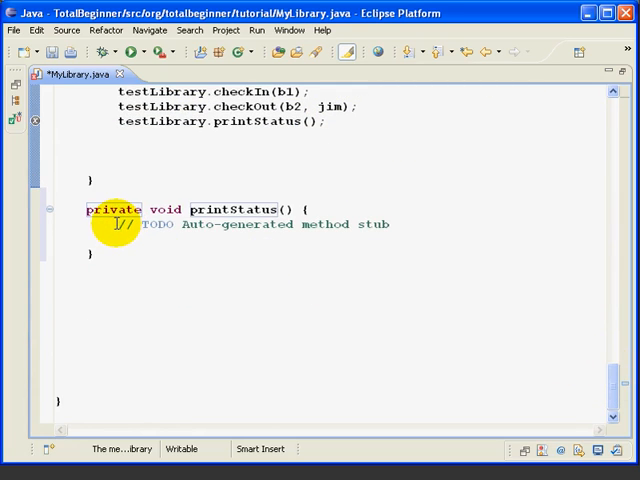
click(130, 224)
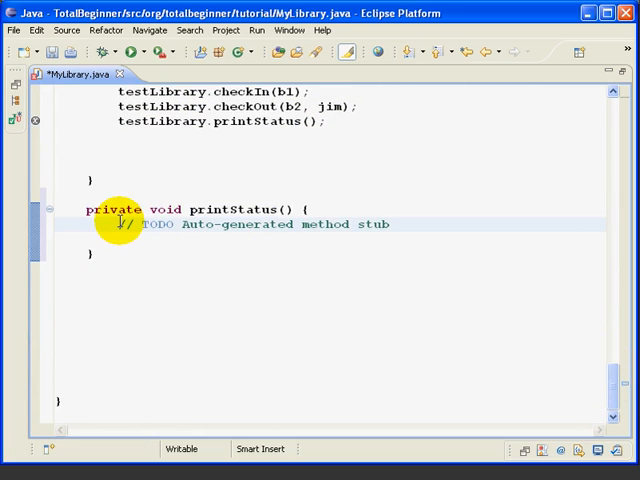
drag(120, 224, 390, 224)
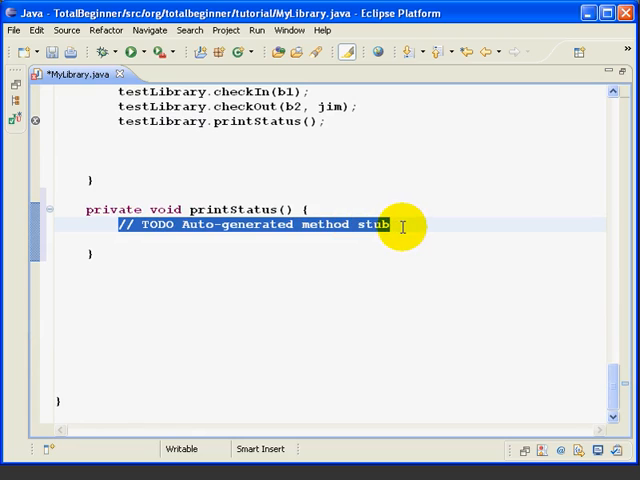
- Make printStatus print "Status Report of MyLibrary \n" + this.toString()
text("Status Report)
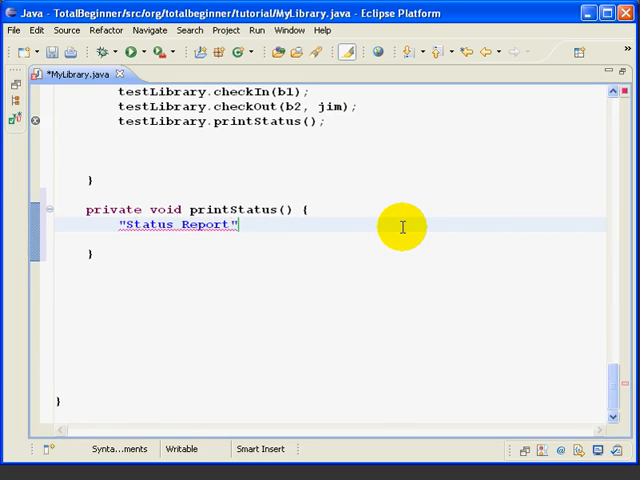
text(of MyLibrary)
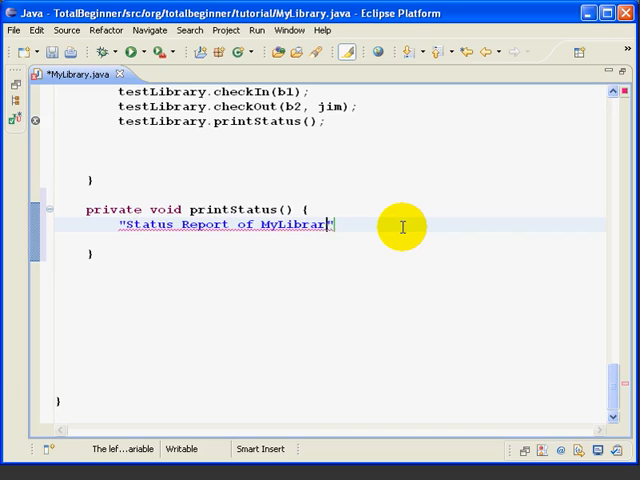
text(\n")
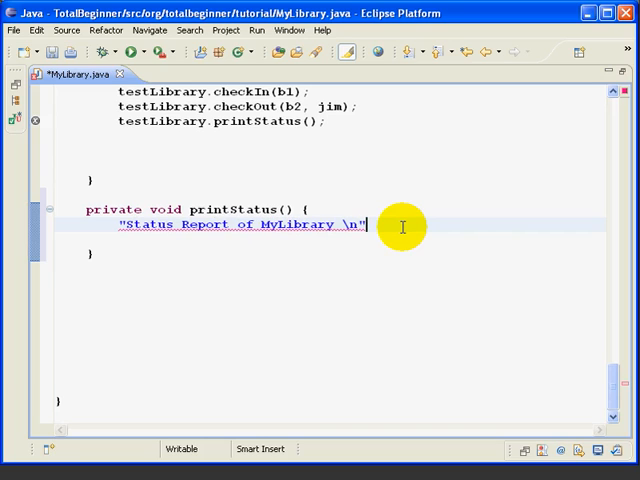
text(+ t)
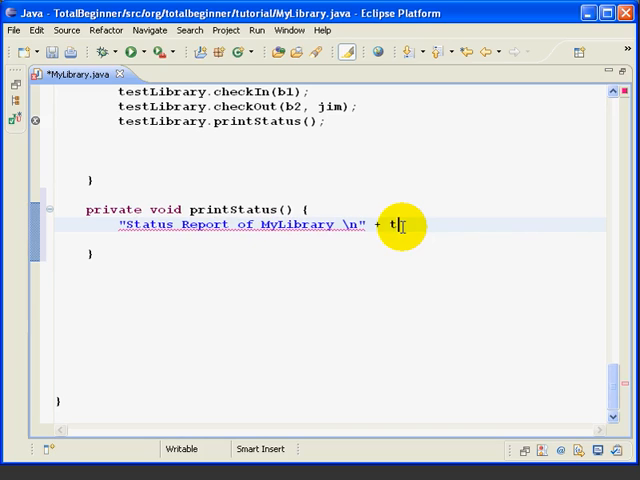
text(his.toString())
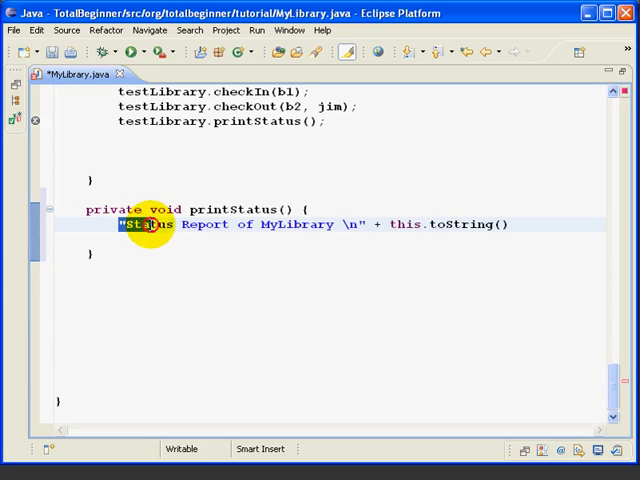
click(515, 224)
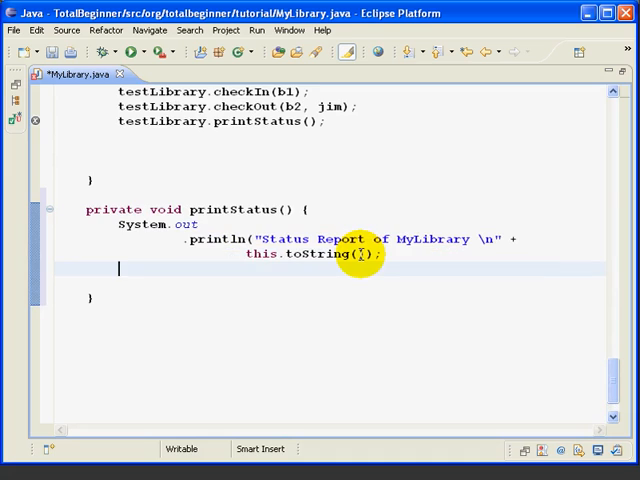
text(for)
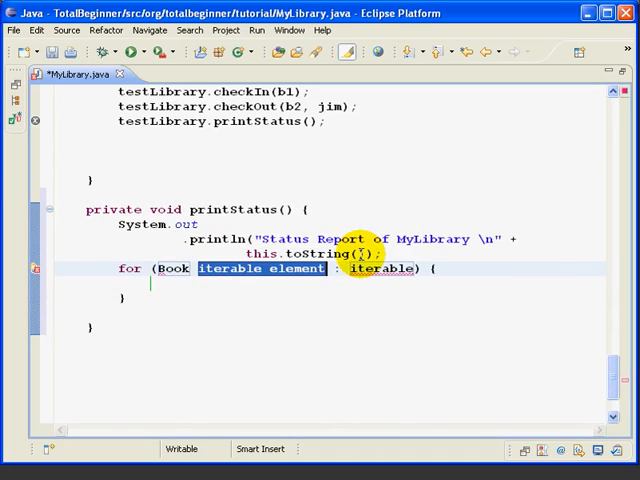
- Loop over this.getBooks() and print each thisBook using the sysout template
text(thisB)
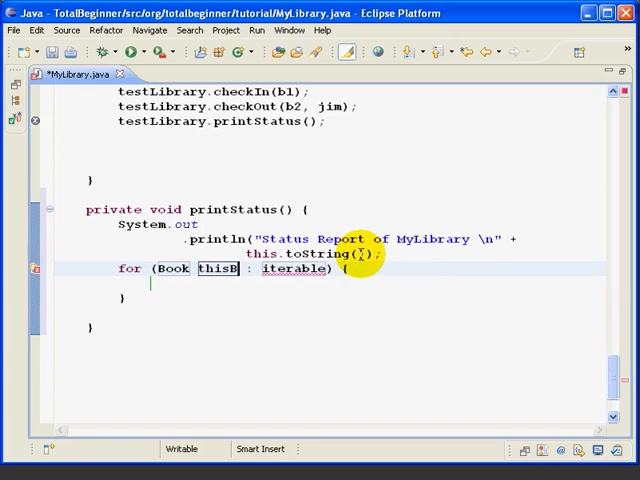
text(this.getBooks()
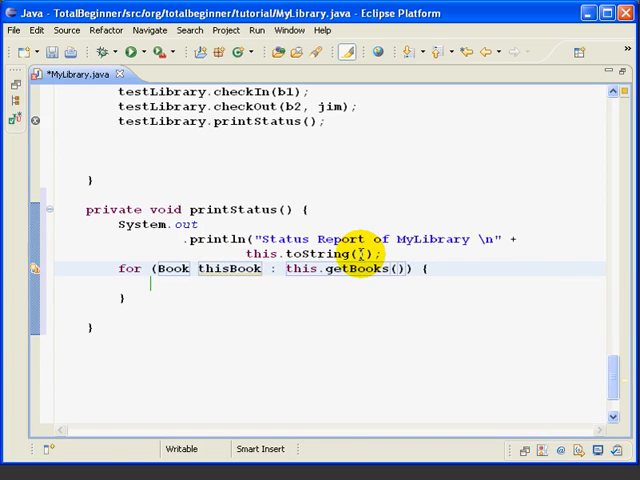
text(thisBook)
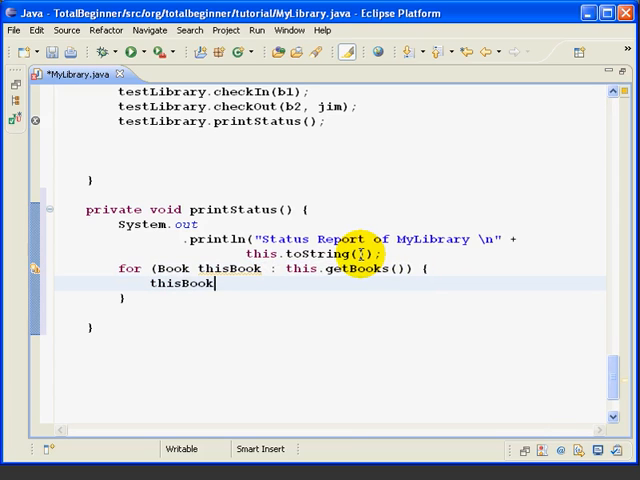
double_click(180, 283)
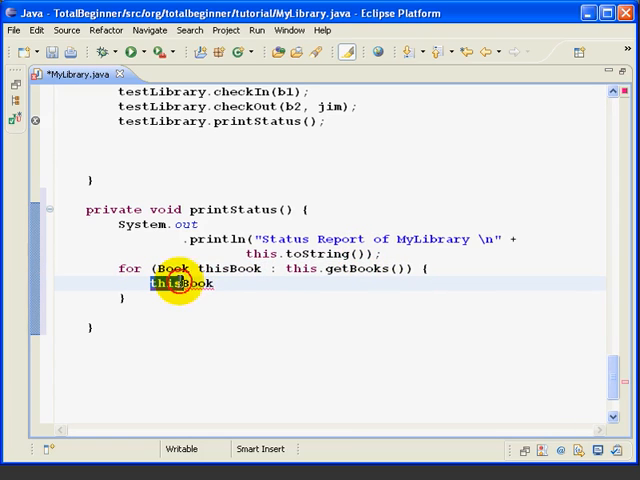
key(ctrl+space)
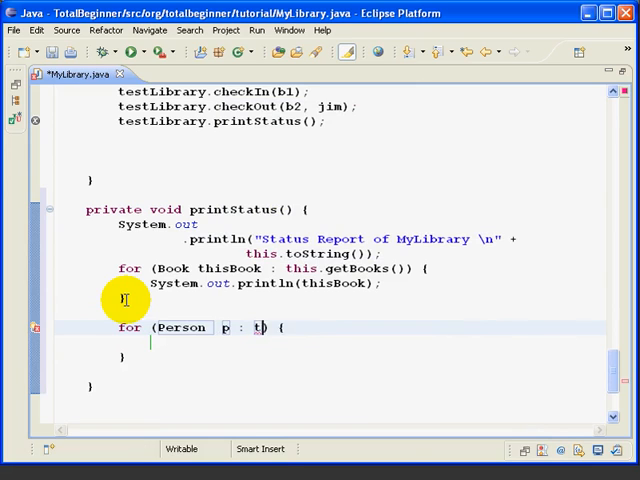
- Loop over this.getPeople(), compute count from getBooksForPerson(p).size(), and begin printing p with count
text(his.getPeople()
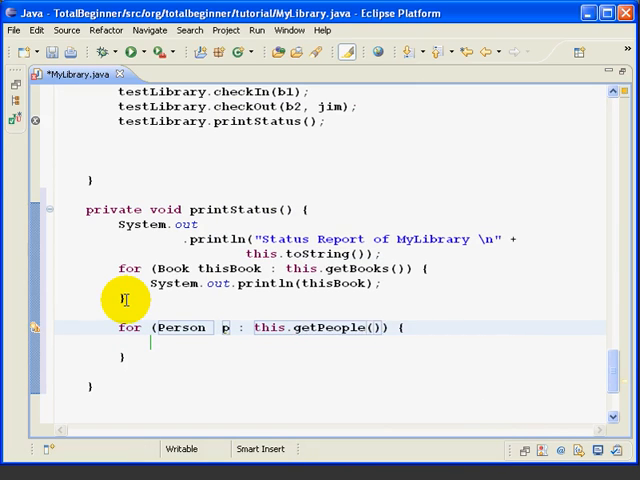
text(int count =)
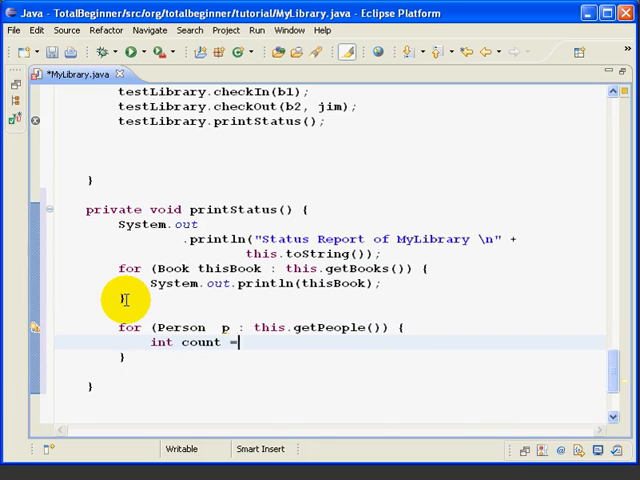
text(this.getBooksForPerson(p).size();)
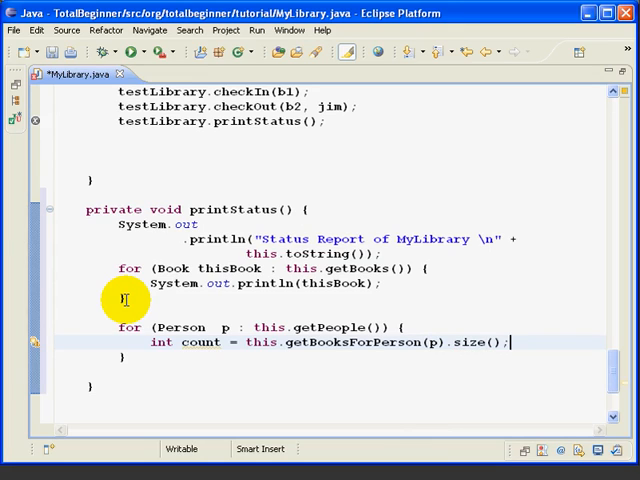
text(p)
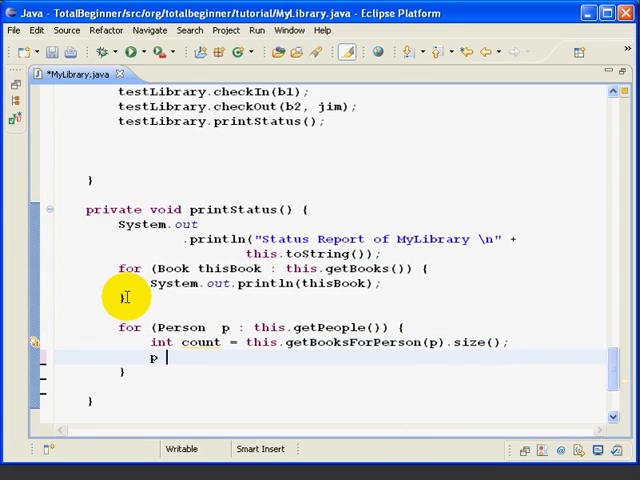
text(+ "")
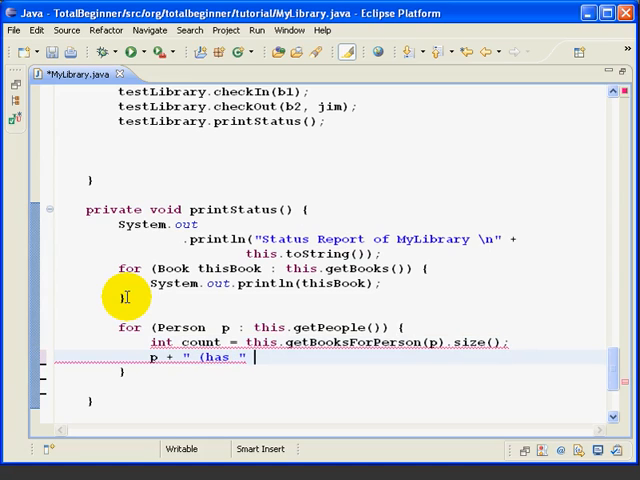
text(+ count)
text("Books Avail)
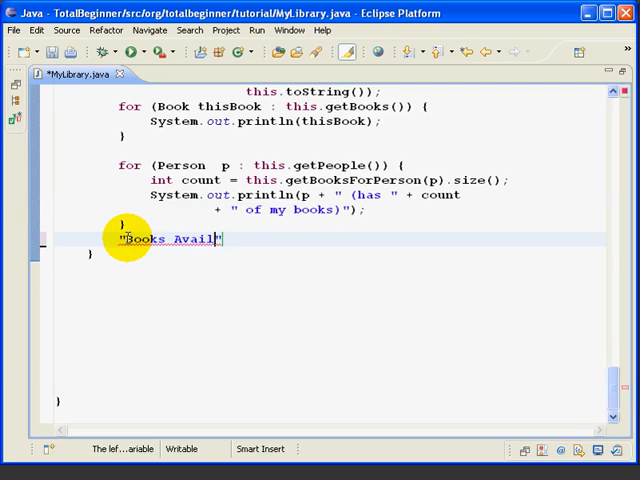
- Print "Books Available: " plus this.getAvailableBooks().size()
text(able:)
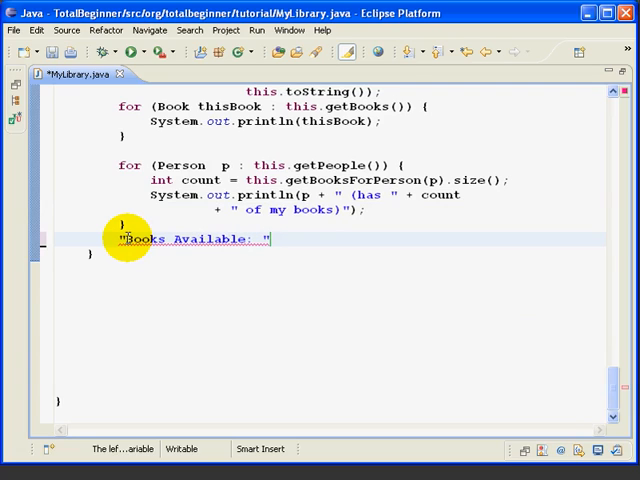
text(+)
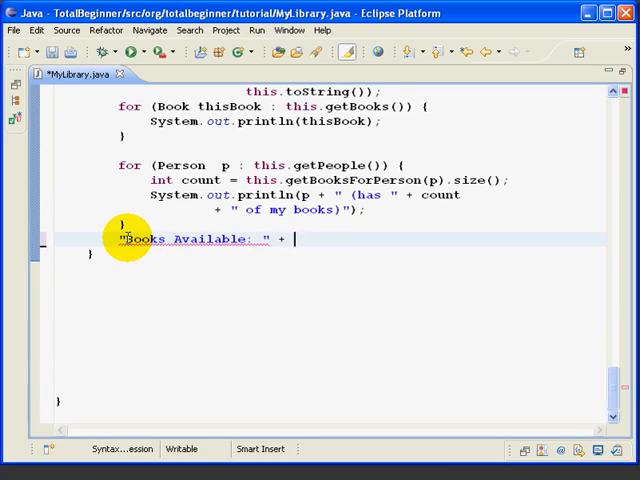
text(this.get)
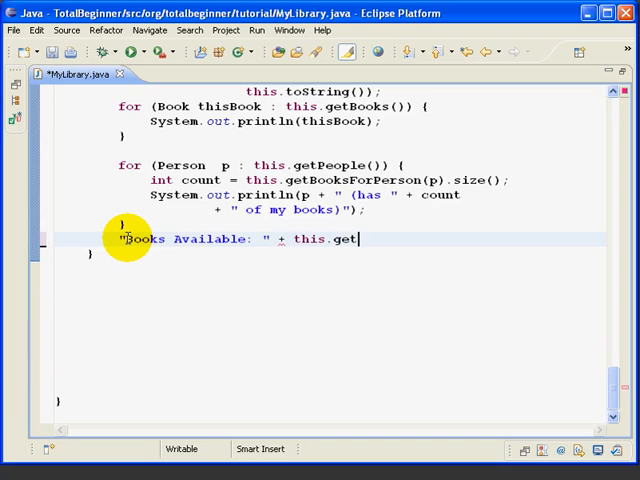
text(AvailableBooks().size());)
text("--- E)
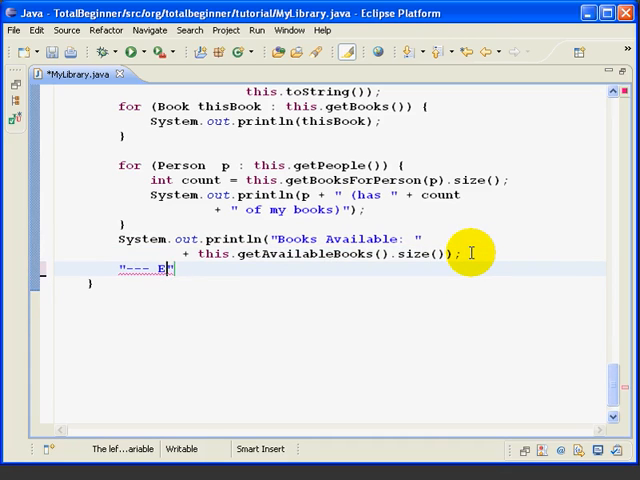
- Print a closing "--- End of Status Report ---" line via the sysout template
text(nd of Status)
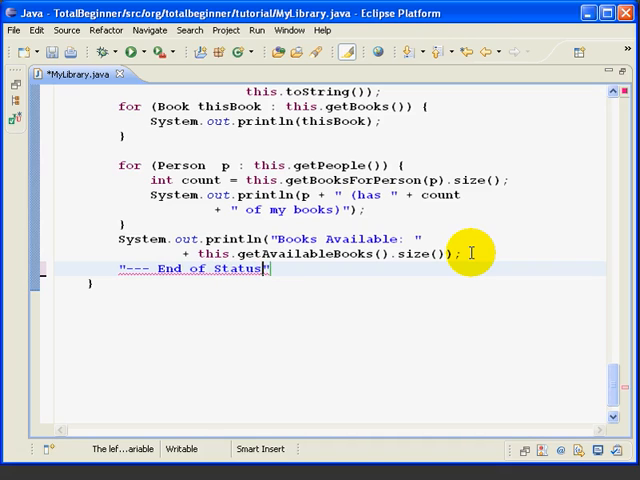
text(Report)
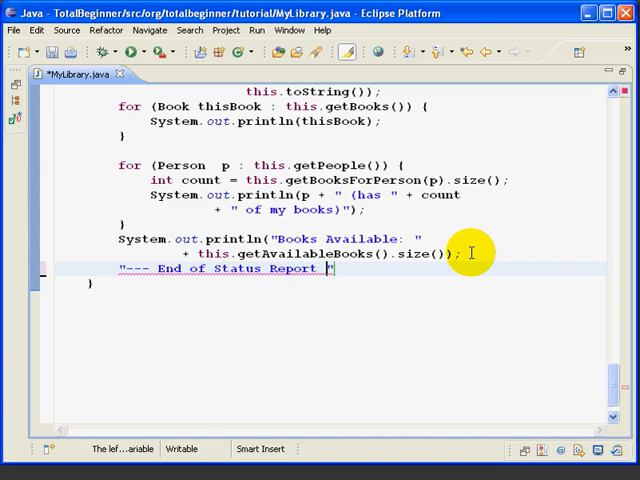
text(---")
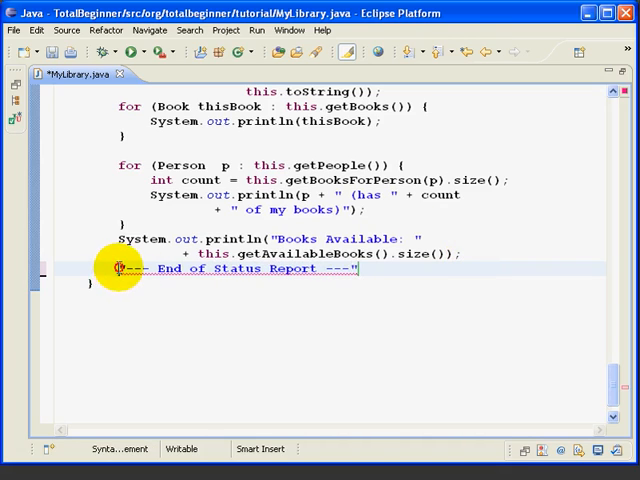
key(ctrl+space)
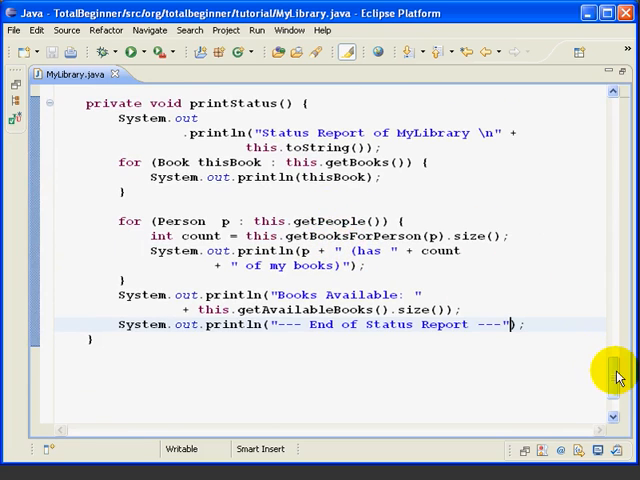
- Run MyLibrary.java as a Java application and view the status report in the Console
scroll(up, 3)
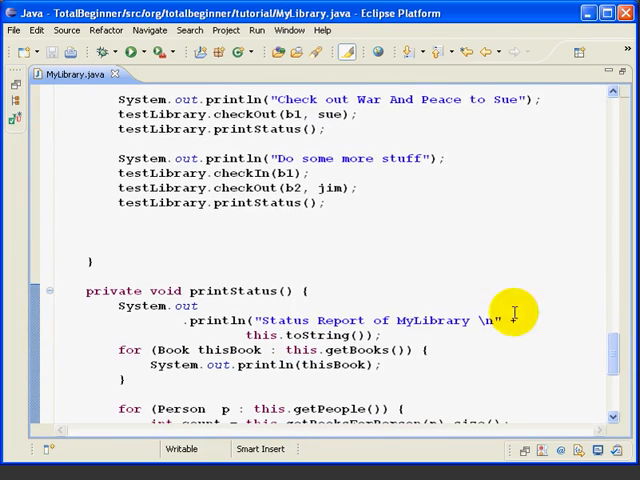
mouse_move(65, 74)
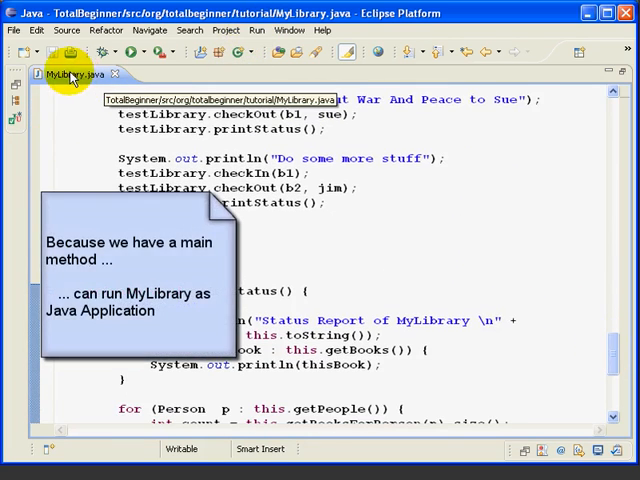
click(256, 30)
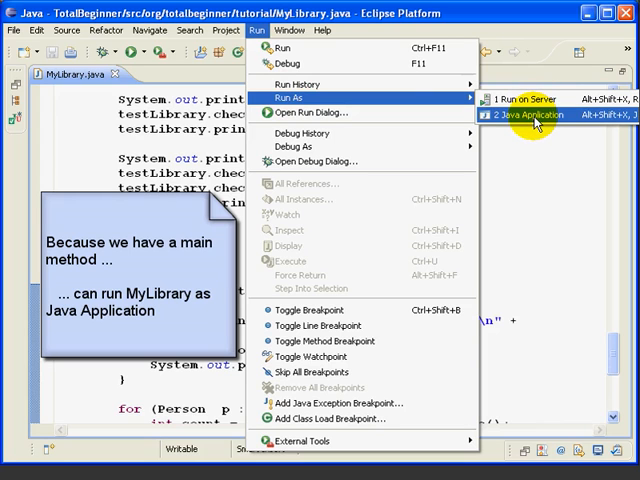
click(530, 114)
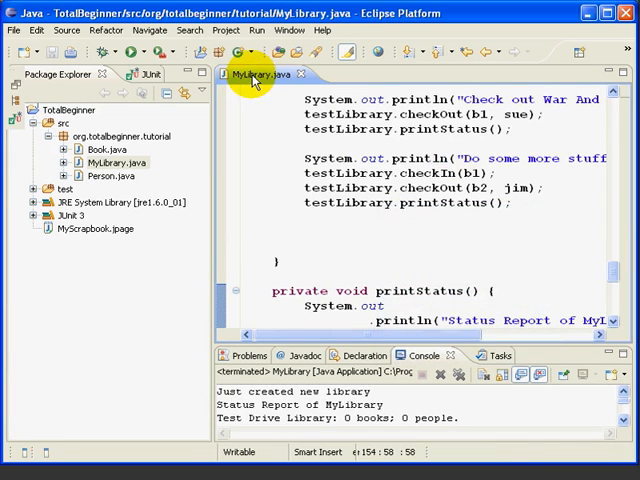
- Maximize the MyLibrary.java editor to fill the Eclipse window
double_click(258, 74)
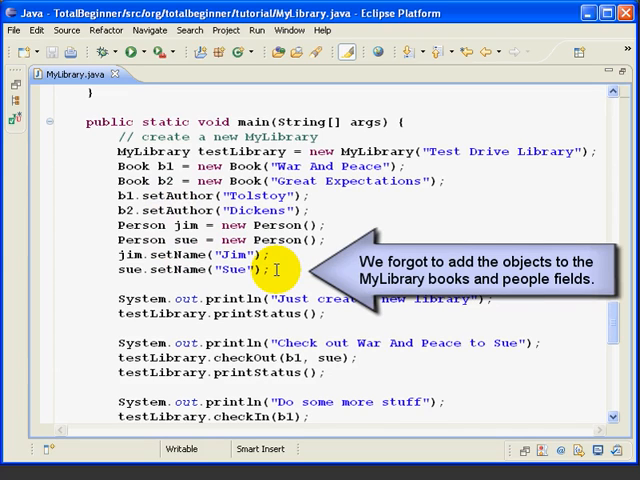
- Add an addPerson(sue) line after addPerson(jim) in MyLibrary's main method
text(testLibrary.addBook(b2);)
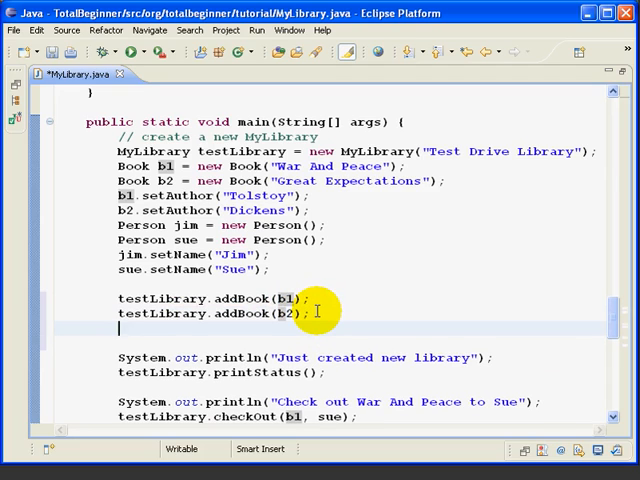
text(testLibrary)
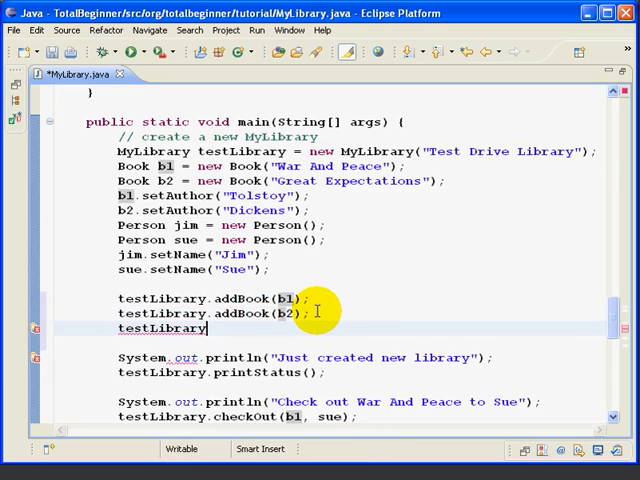
text(addPerson(jim);)
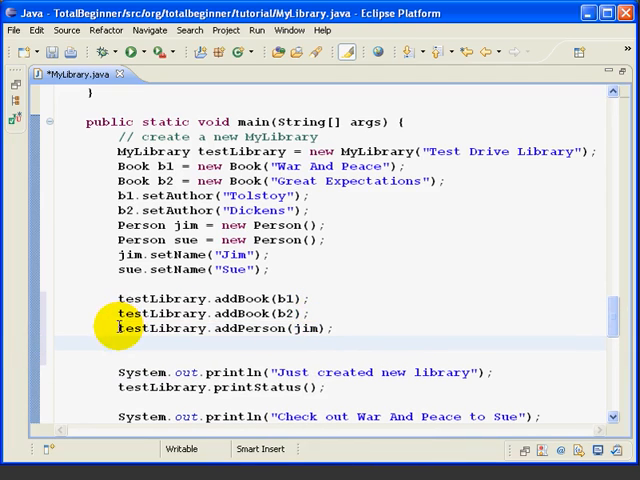
triple_click(225, 329)
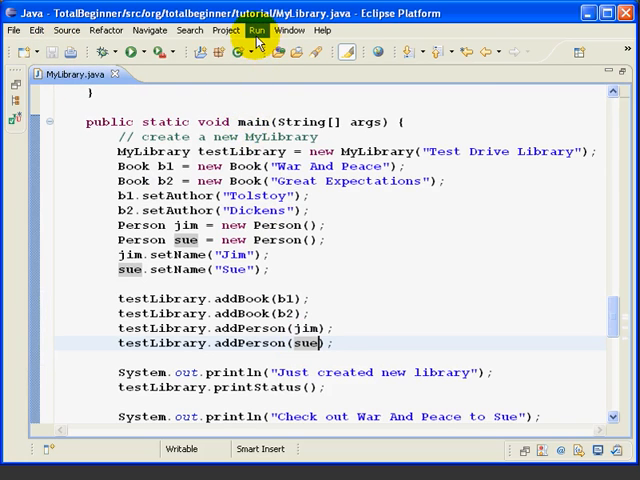
- Rerun MyLibrary and scroll the console reports showing Jim and Sue
click(256, 30)
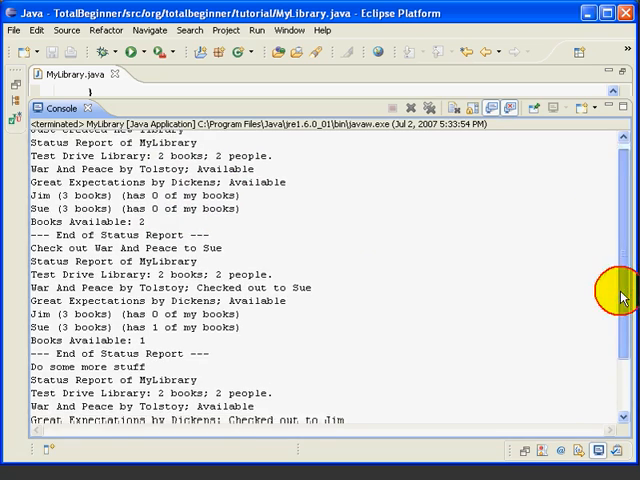
scroll(down, 3)
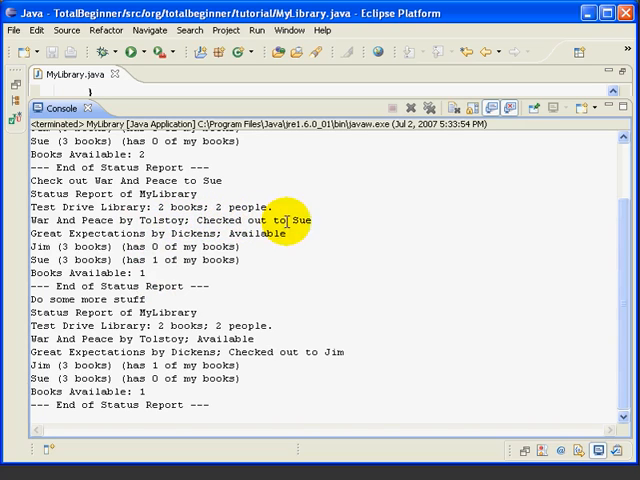
mouse_move(564, 271)
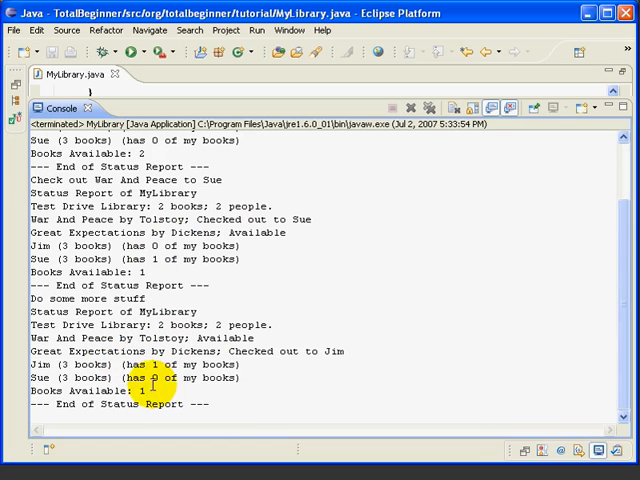
mouse_move(260, 383)
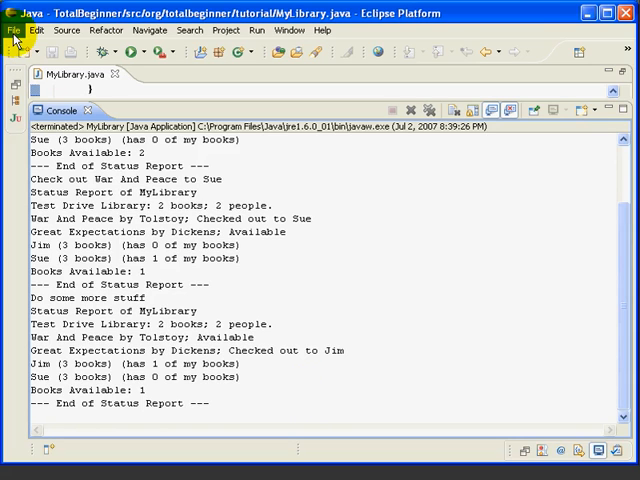
- Start a JAR file export that includes only the src folder
click(12, 30)
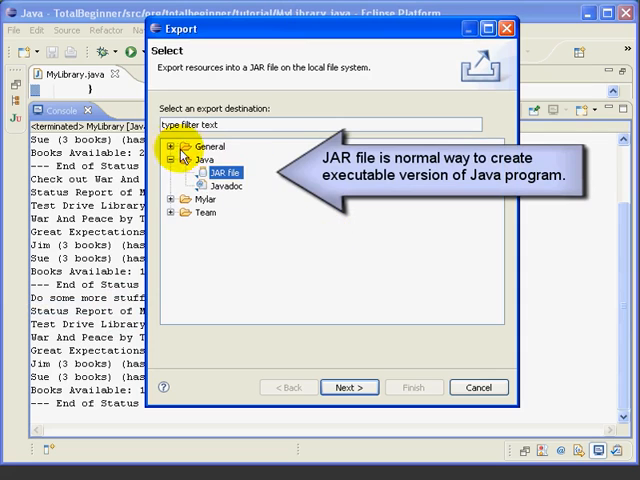
click(349, 387)
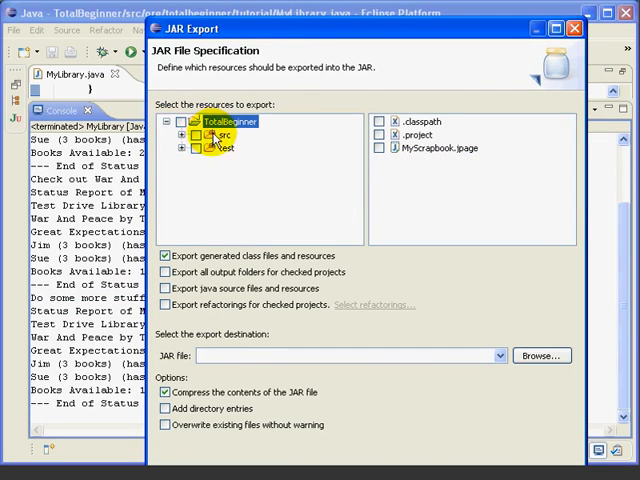
click(218, 148)
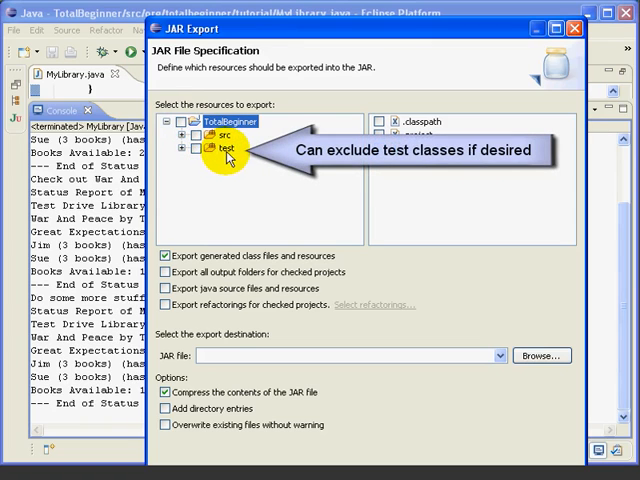
mouse_move(225, 157)
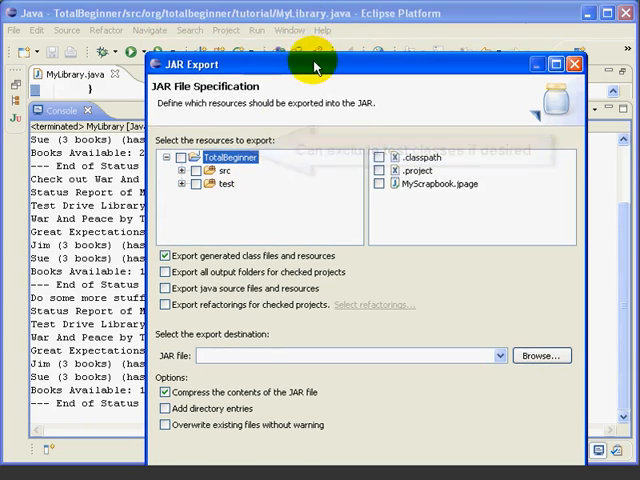
drag(315, 64, 295, 20)
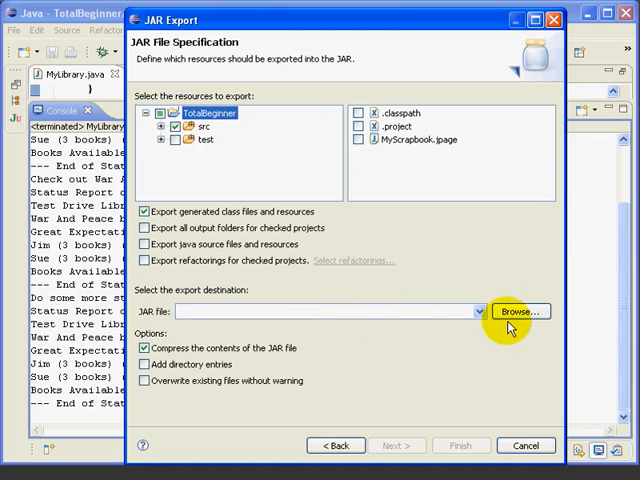
- Set the JAR destination to C:\eclipse\mylibrary.jar and continue to packaging options
click(519, 311)
text(m)
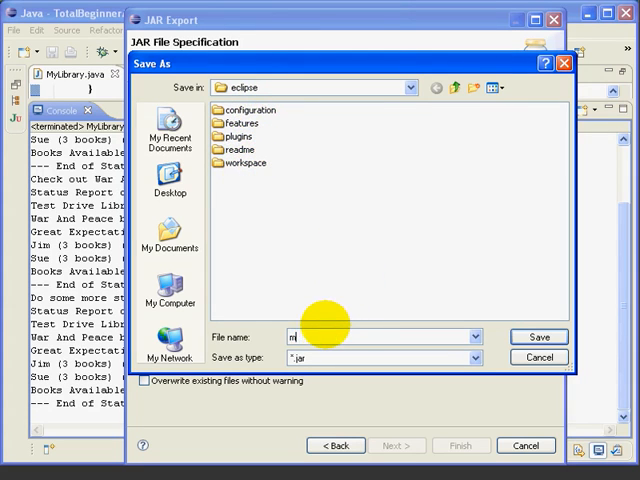
text(ylibrary)
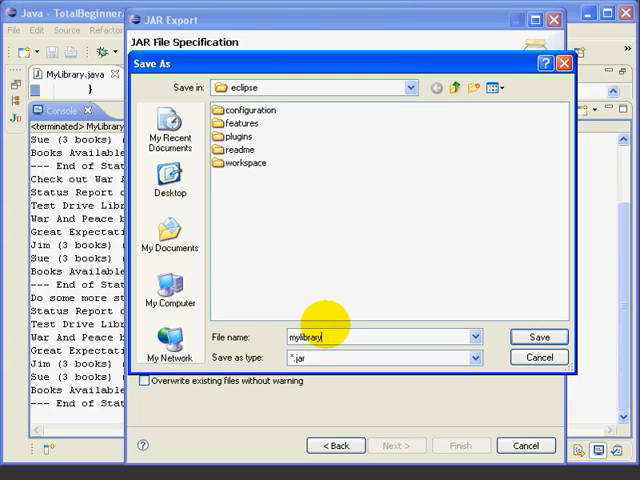
click(538, 336)
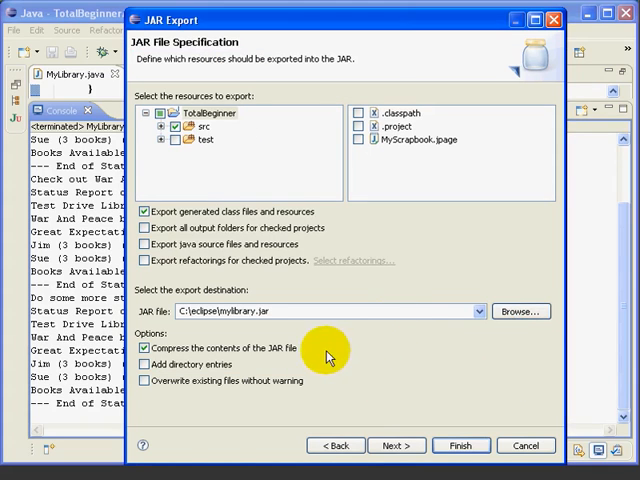
click(396, 445)
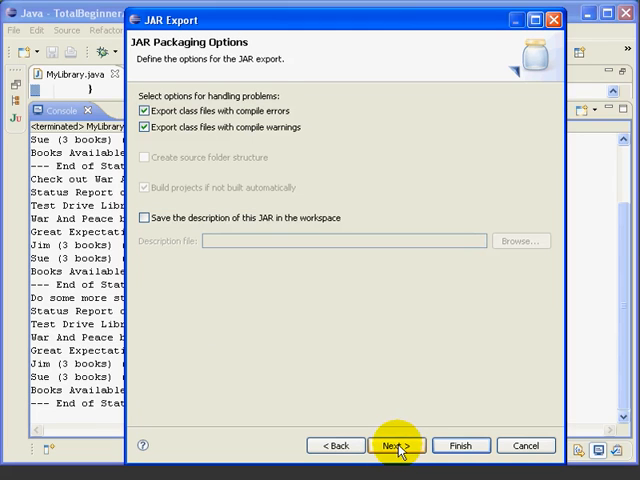
mouse_move(380, 408)
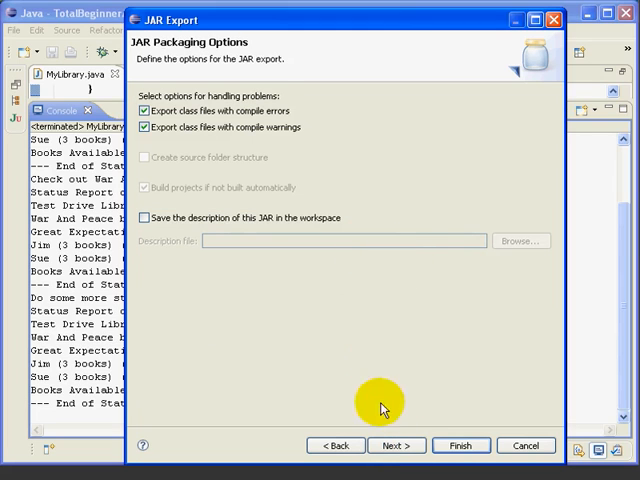
- Set org.totalbeginner.tutorial.MyLibrary as the JAR main class and finish exporting
click(396, 445)
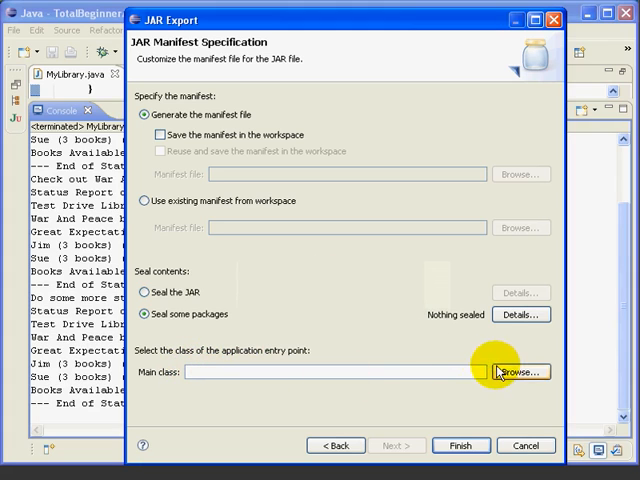
click(519, 371)
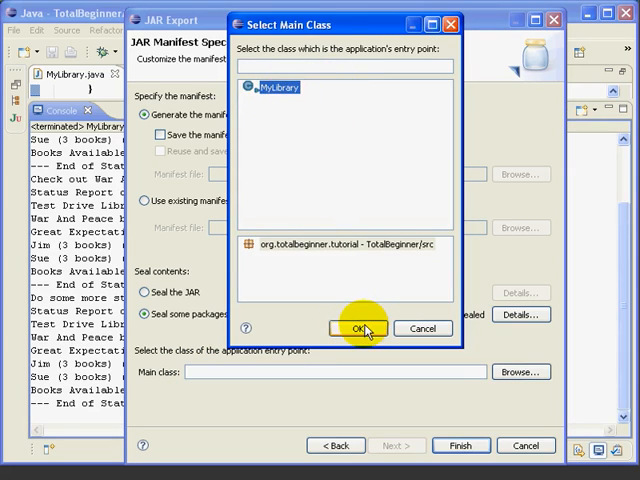
click(360, 328)
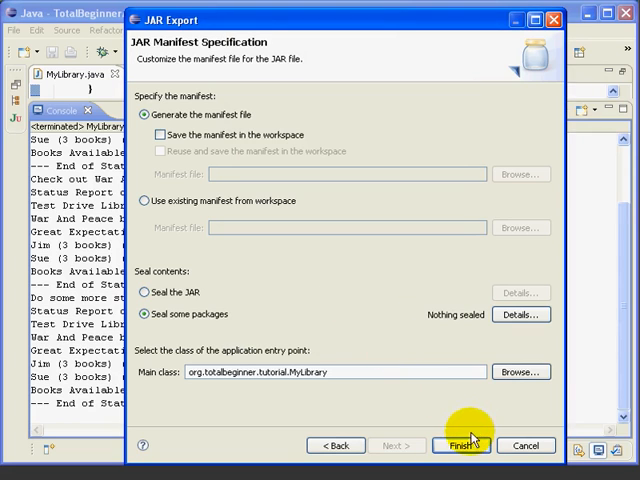
click(461, 445)
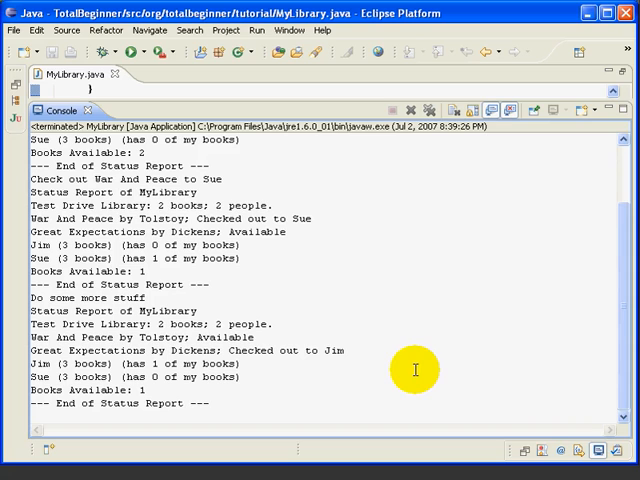
mouse_move(302, 391)
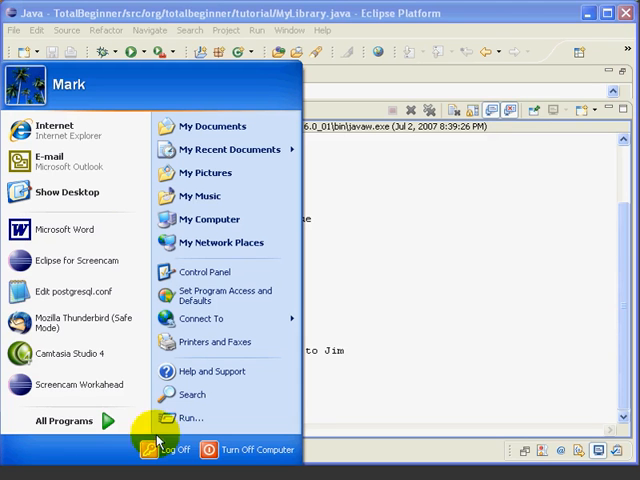
- Launch cmd from the Windows Run dialog
click(189, 417)
text(cmd)
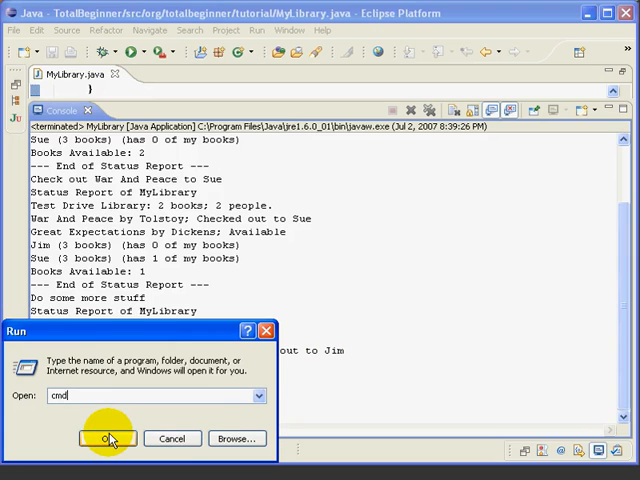
click(108, 438)
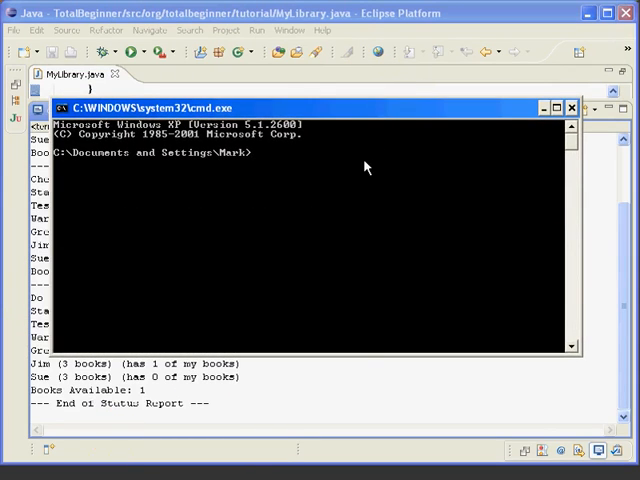
- In C:\eclipse, list the JAR files and run java -jar mylibrary.jar
text(cd \eclipse)
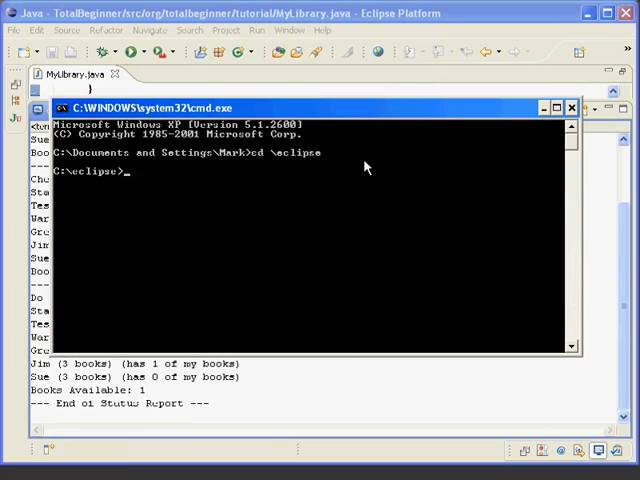
text(dir *.jar)
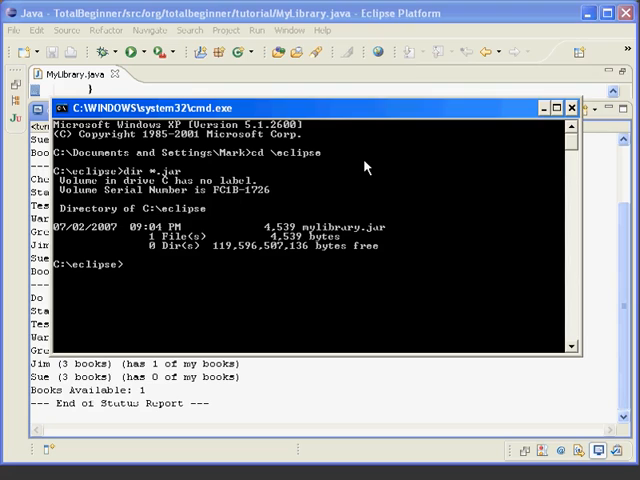
text(java -jar)
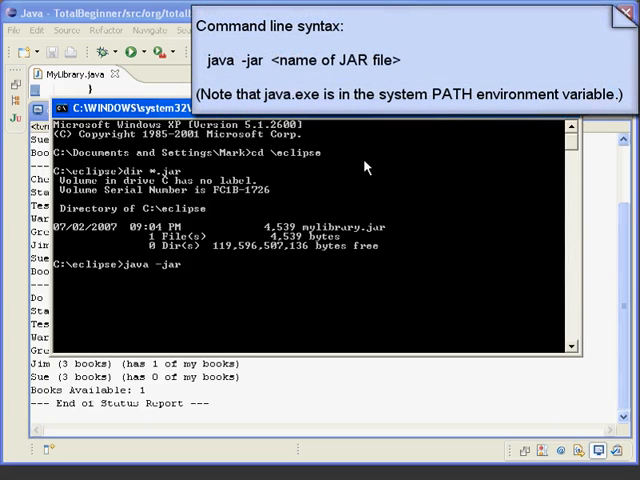
text(mylibrary.jar)
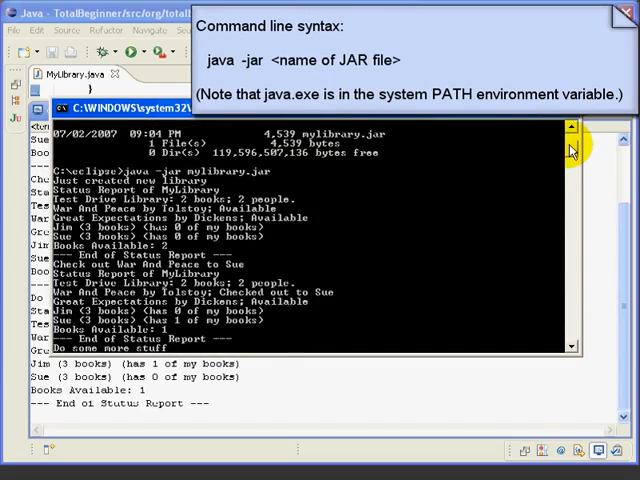
scroll(down, 3)
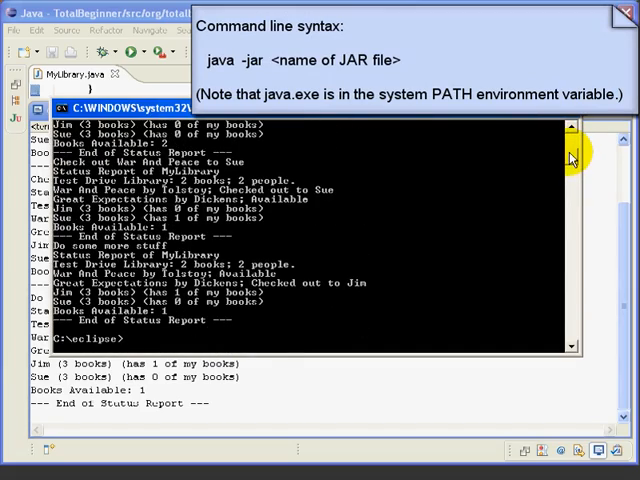